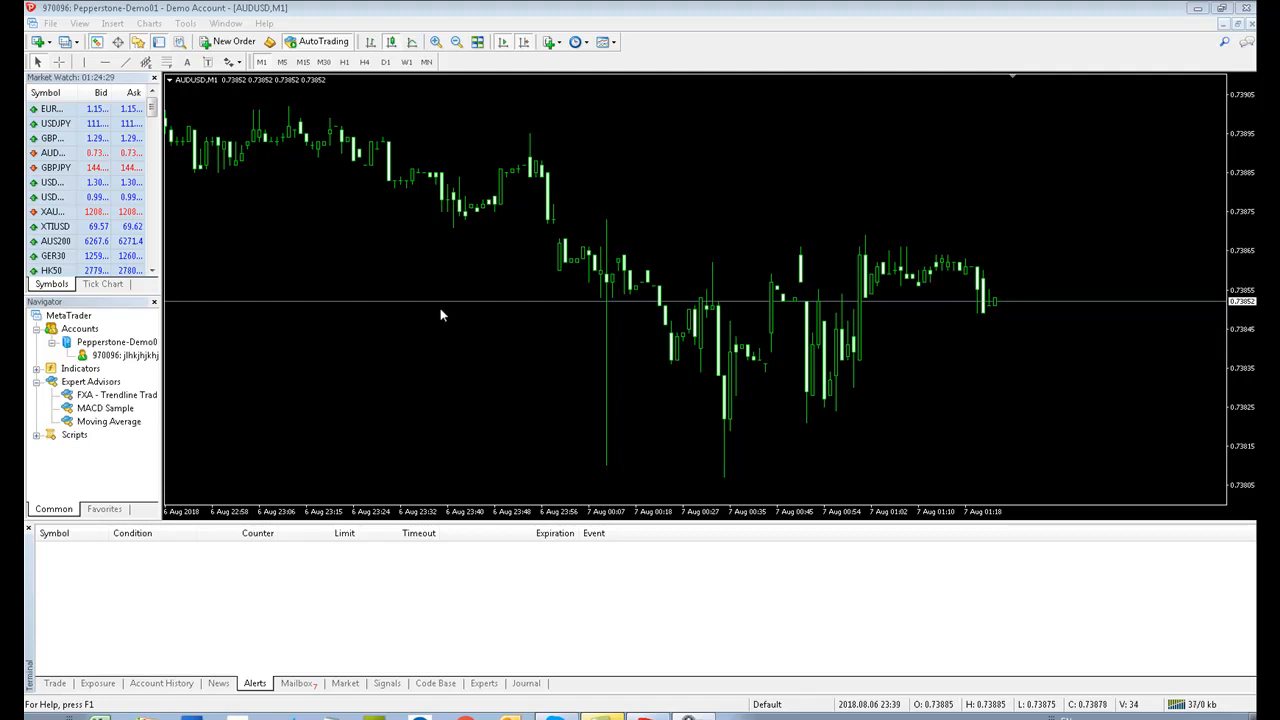
pyautogui.moveTo(284, 240)
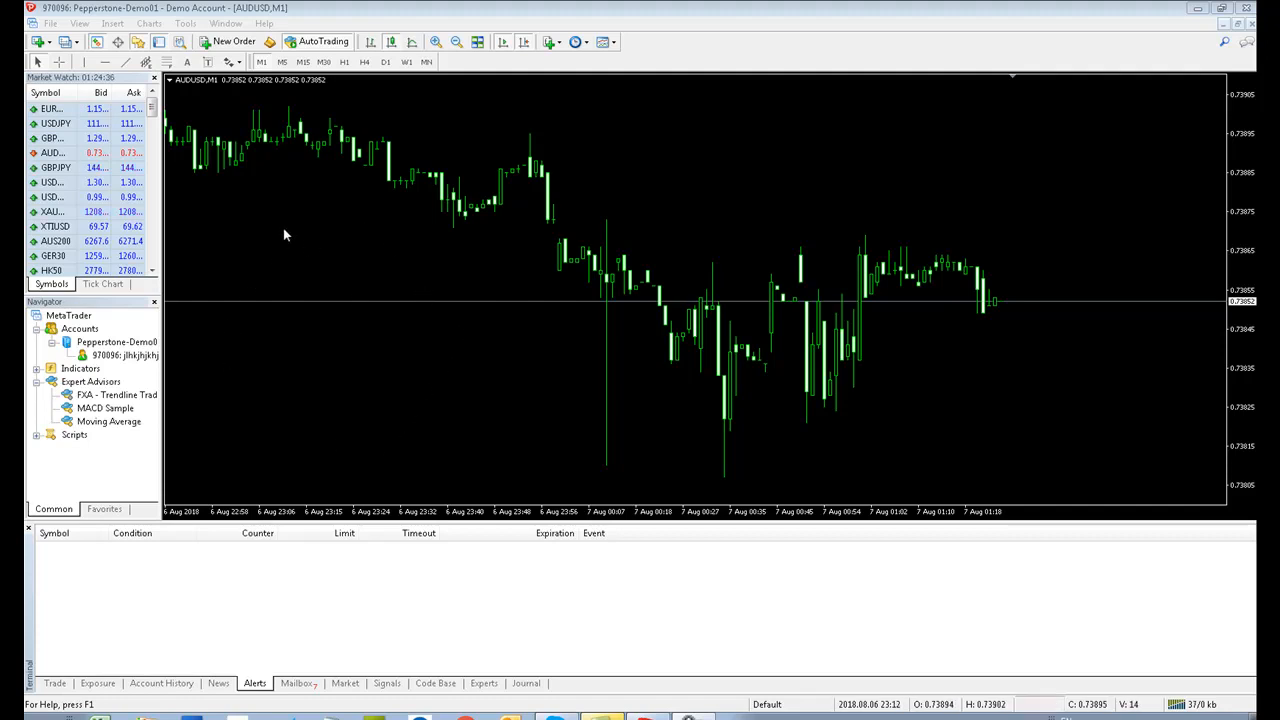
# - Open the data folder's MQL4\Files and preview the Trendline 49369 [AUDUSD] CSV
pyautogui.click(50, 23)
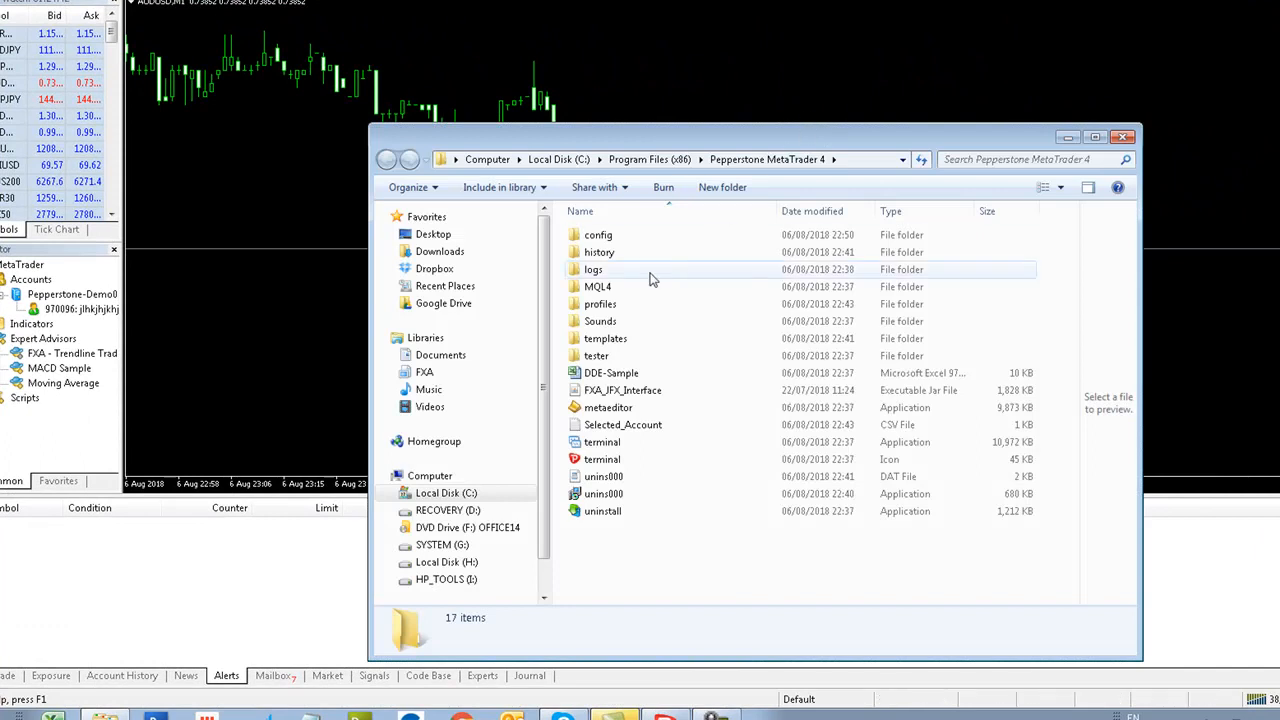
pyautogui.doubleClick(597, 287)
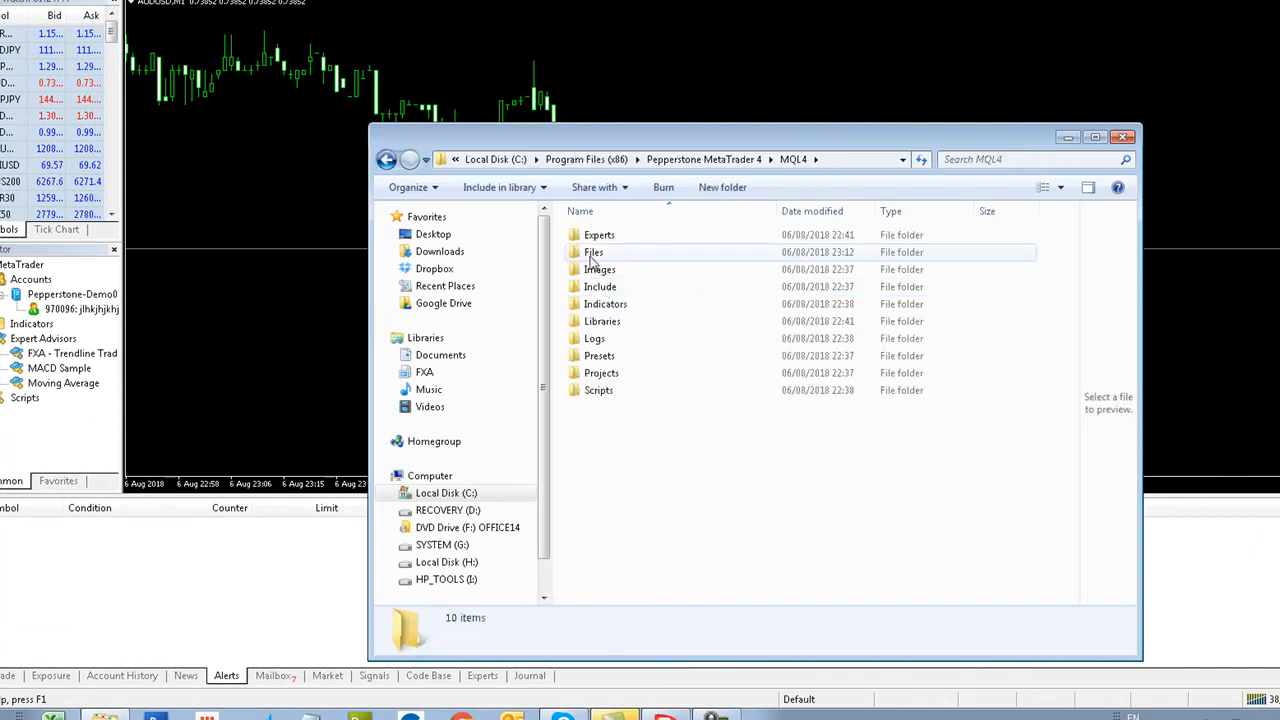
pyautogui.doubleClick(594, 252)
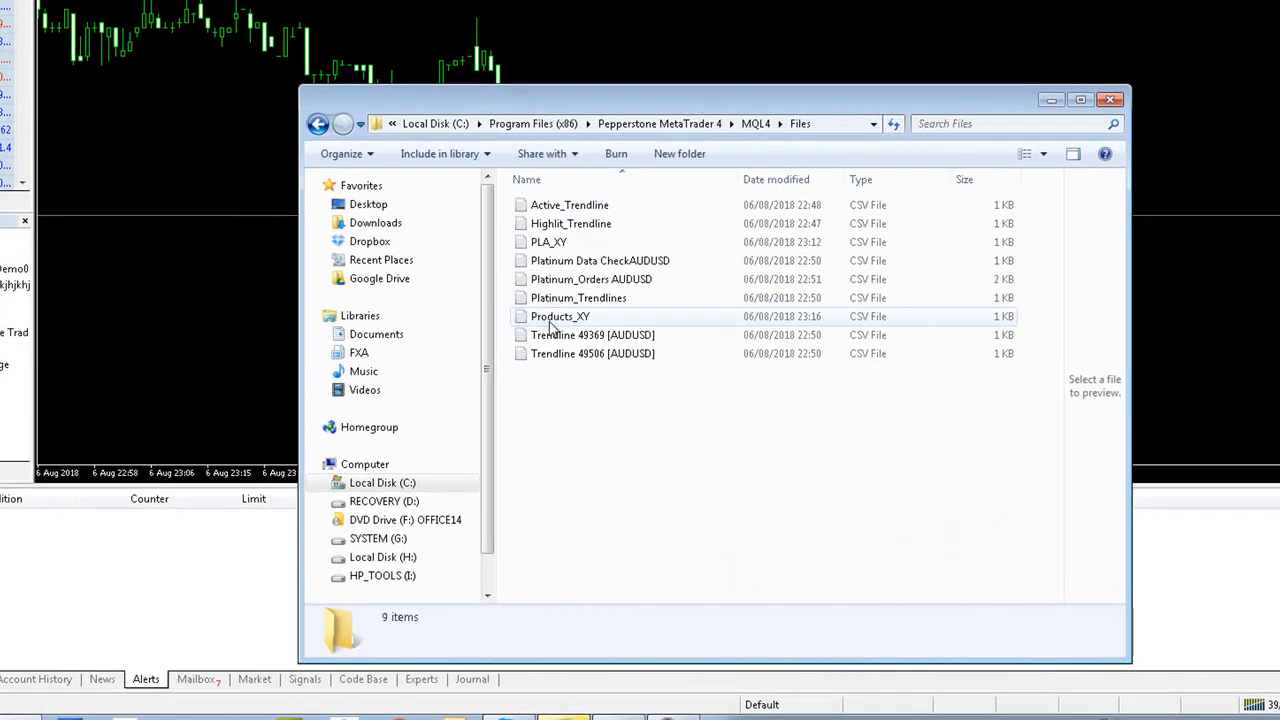
pyautogui.click(592, 335)
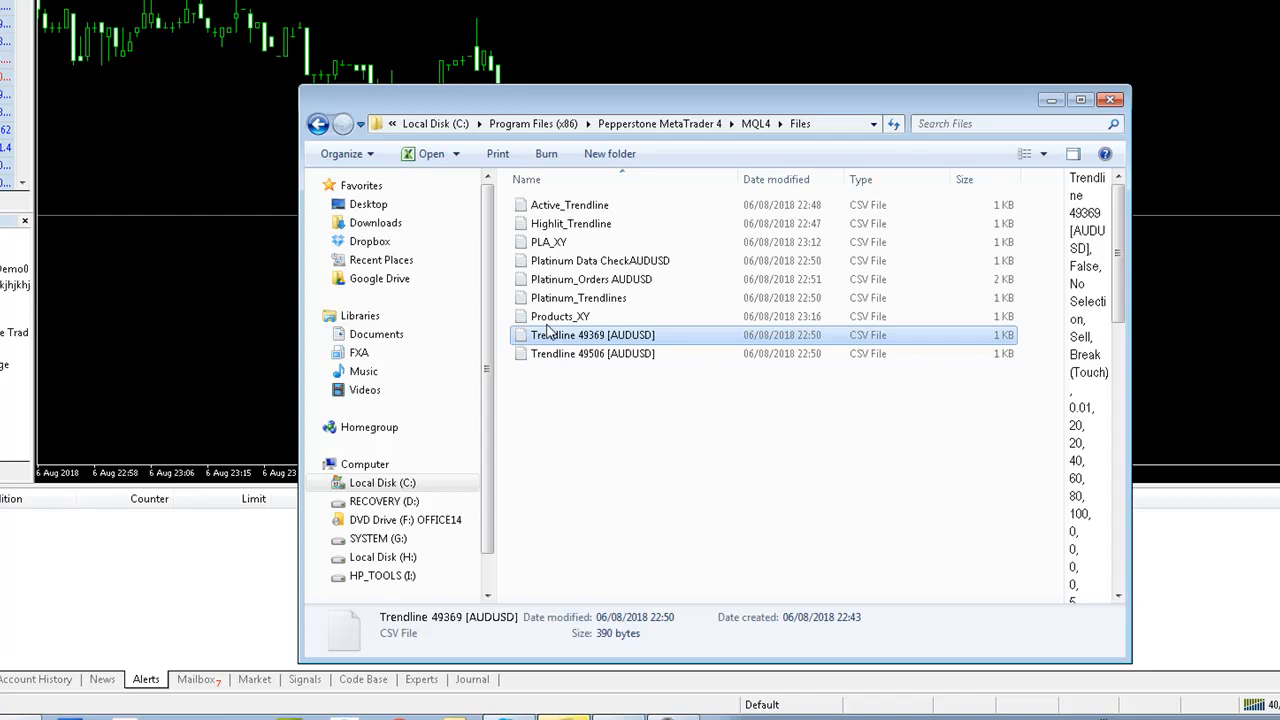
pyautogui.moveTo(570, 365)
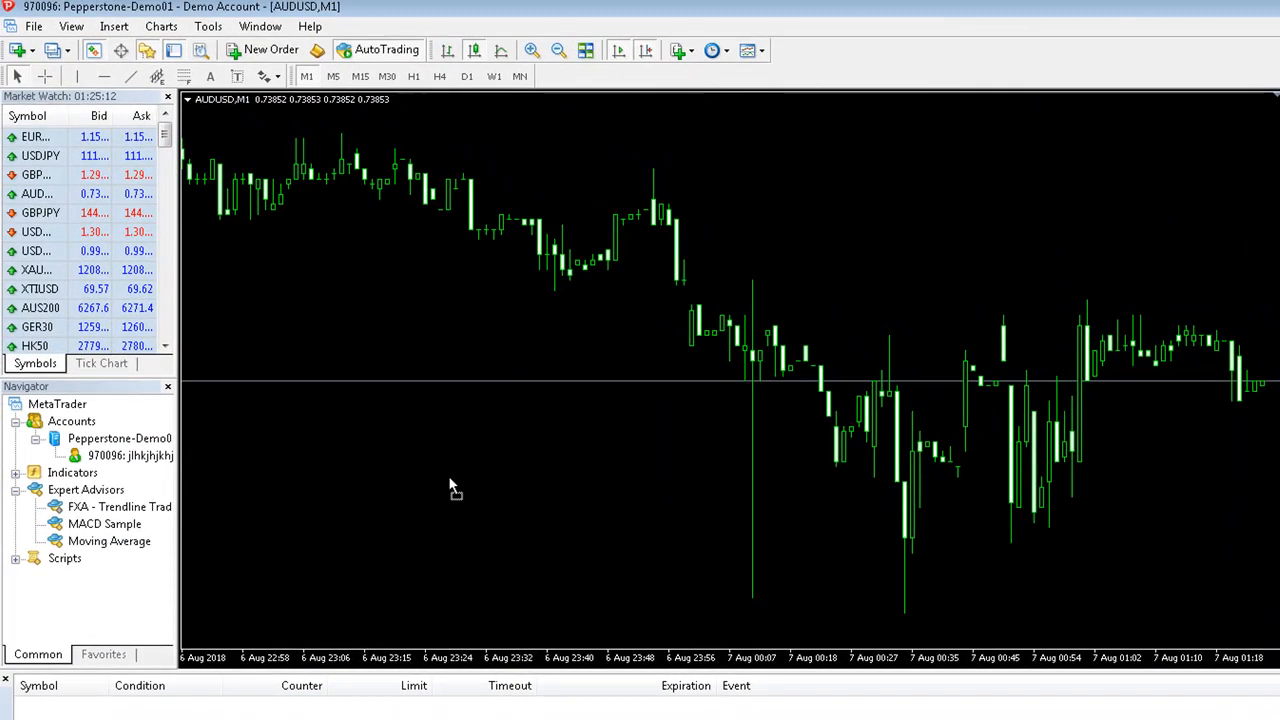
# - Load FXA - Trendline Trader with DLL imports allowed and Long & Short positions
pyautogui.doubleClick(119, 506)
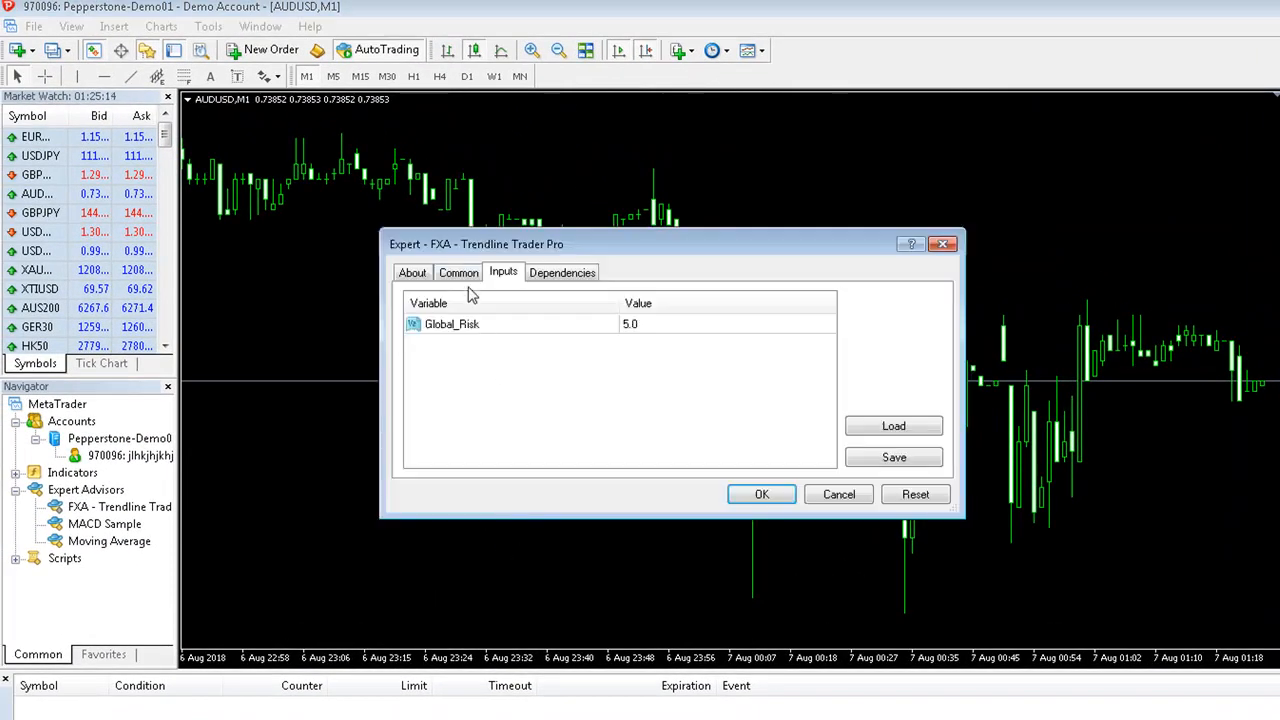
pyautogui.click(458, 272)
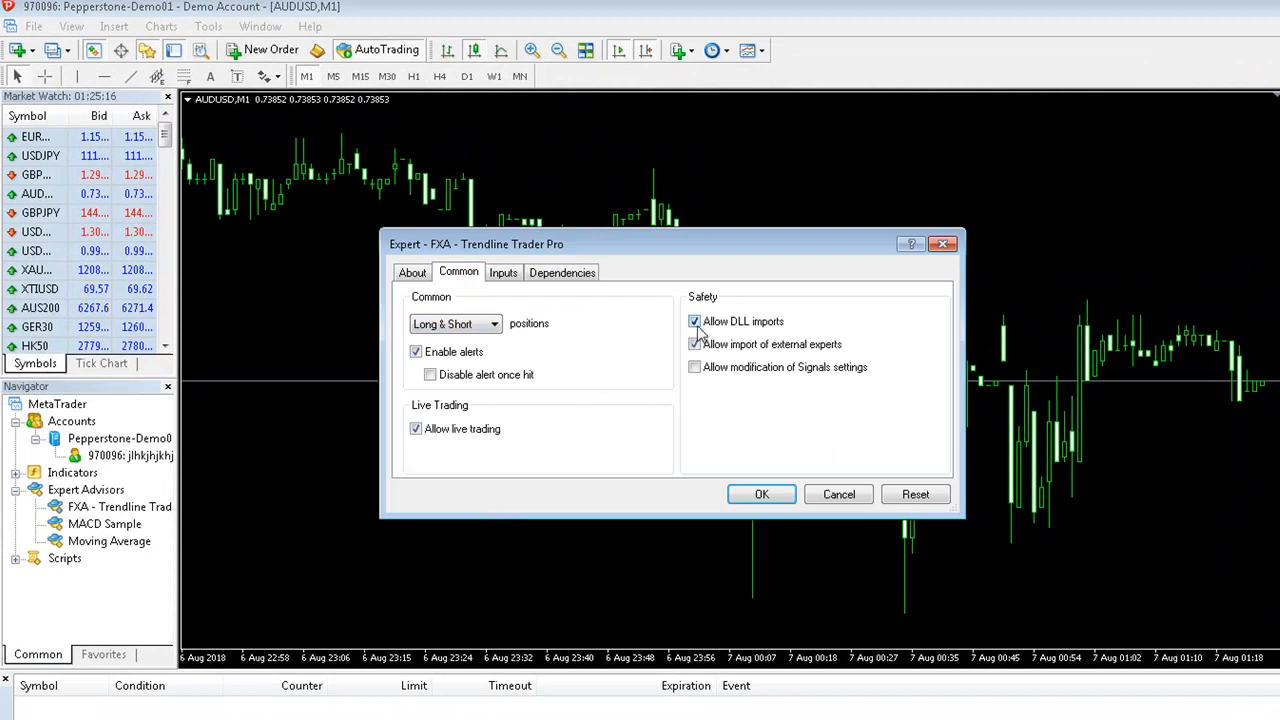
pyautogui.click(695, 344)
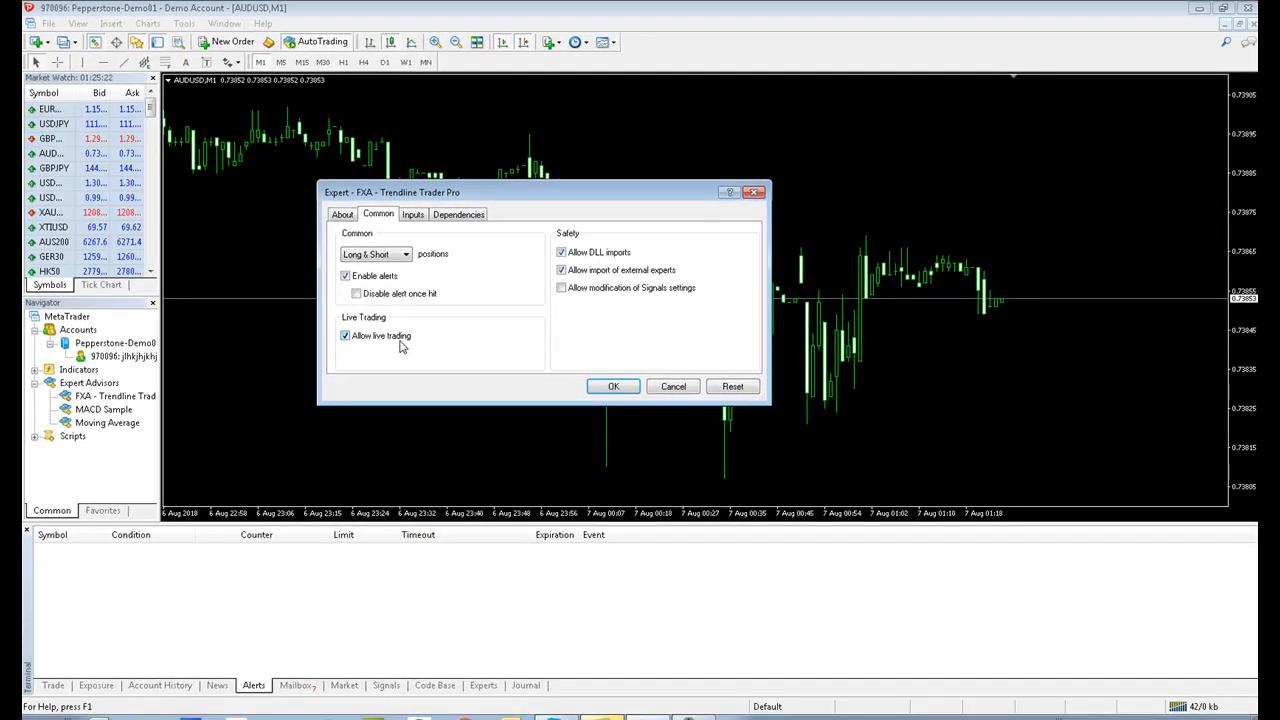
pyautogui.click(405, 253)
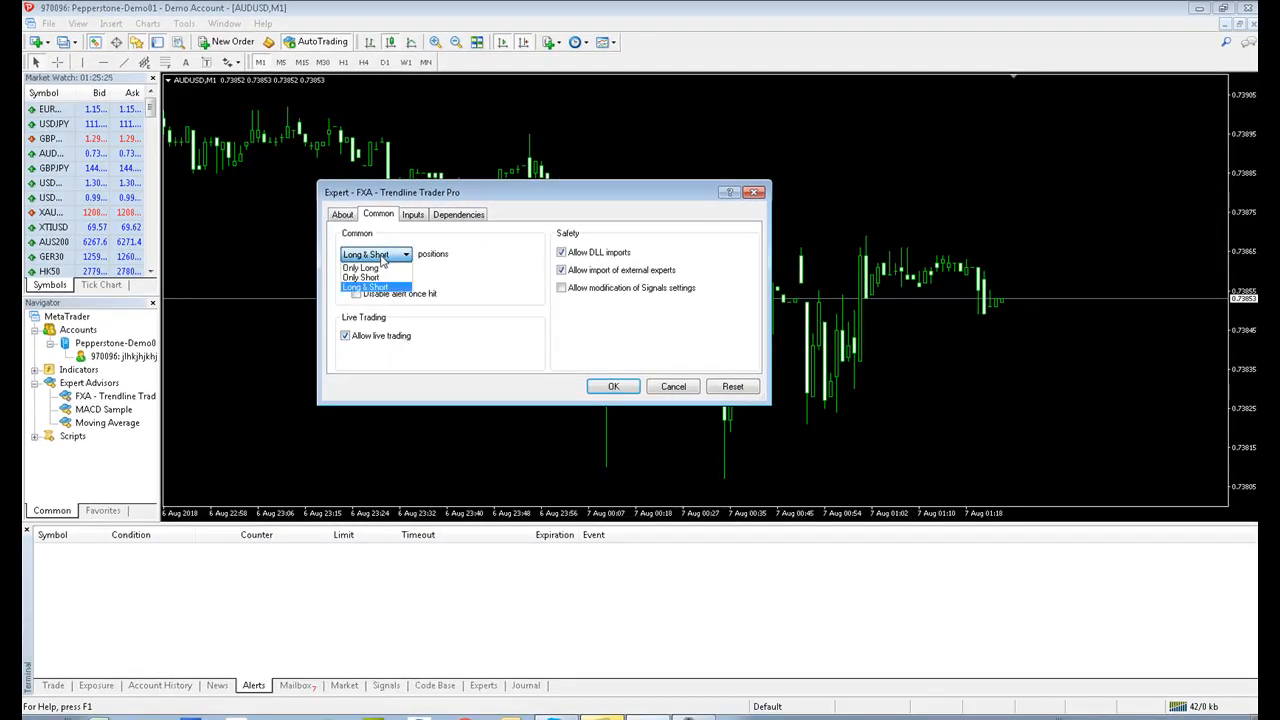
pyautogui.click(375, 287)
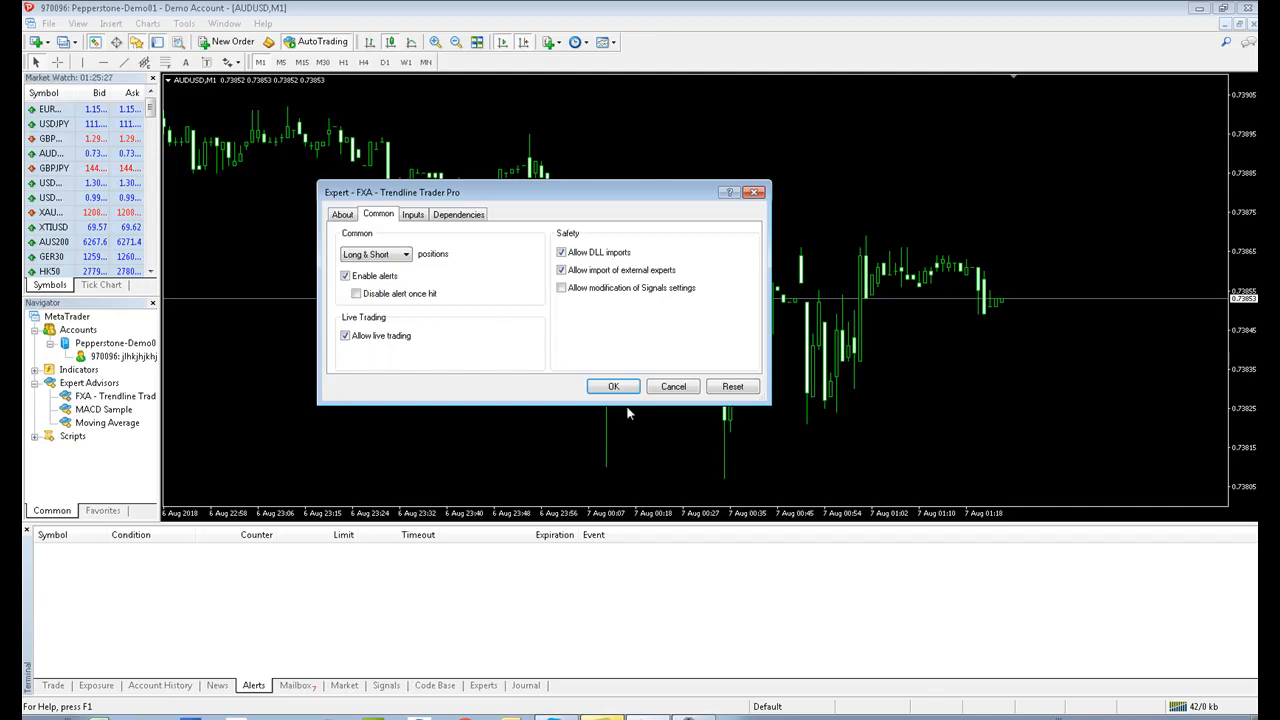
# - Confirm the Expert dialog so Trendline Trader Pro attaches to the AUDUSD chart
pyautogui.click(613, 386)
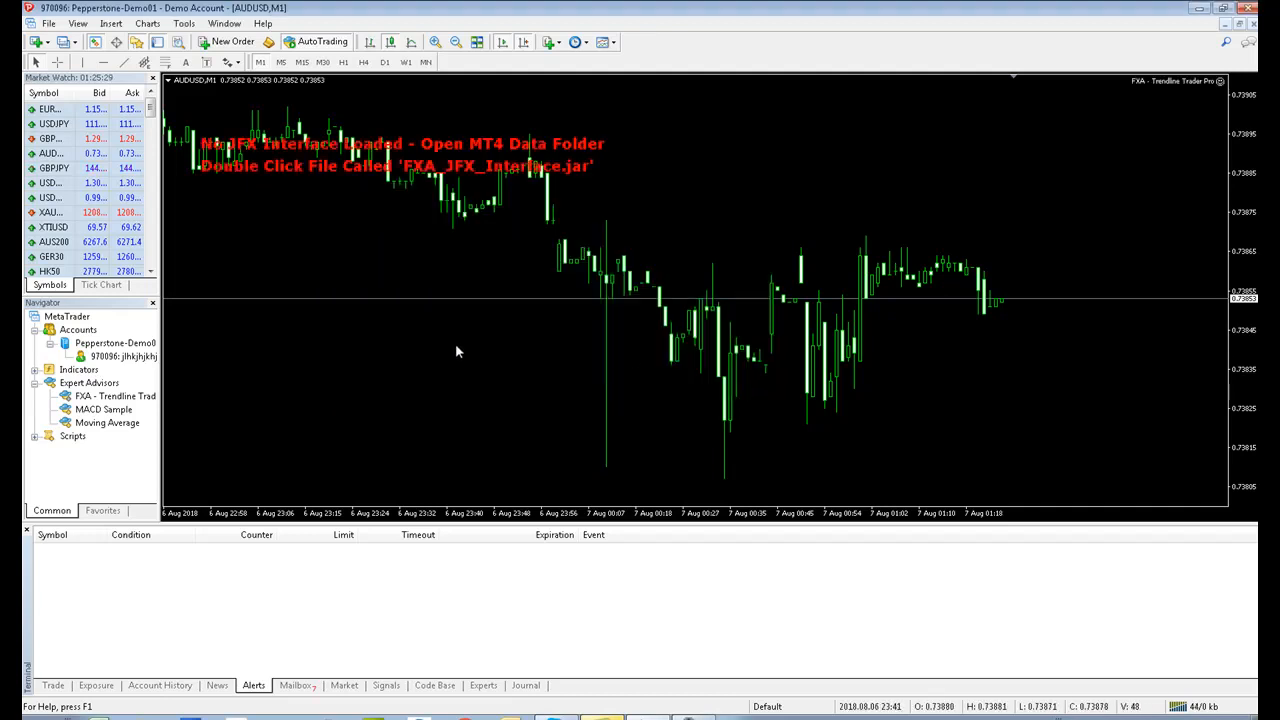
pyautogui.moveTo(295, 234)
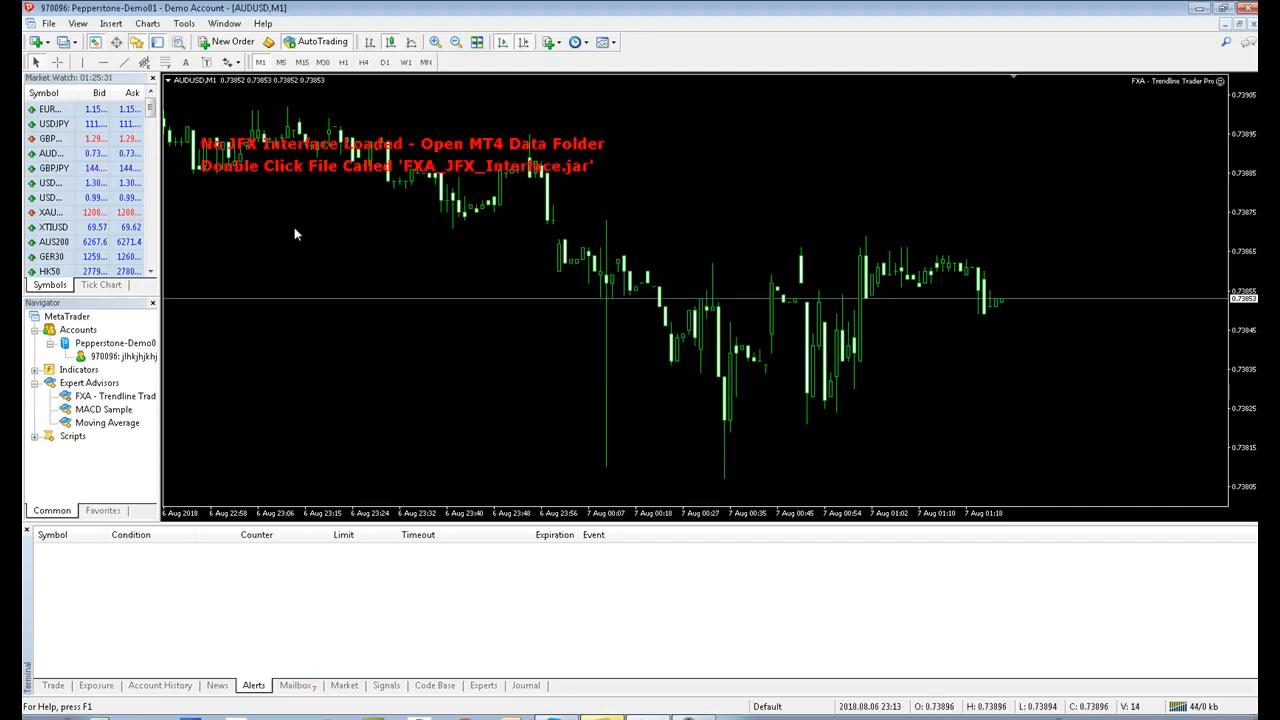
pyautogui.moveTo(308, 208)
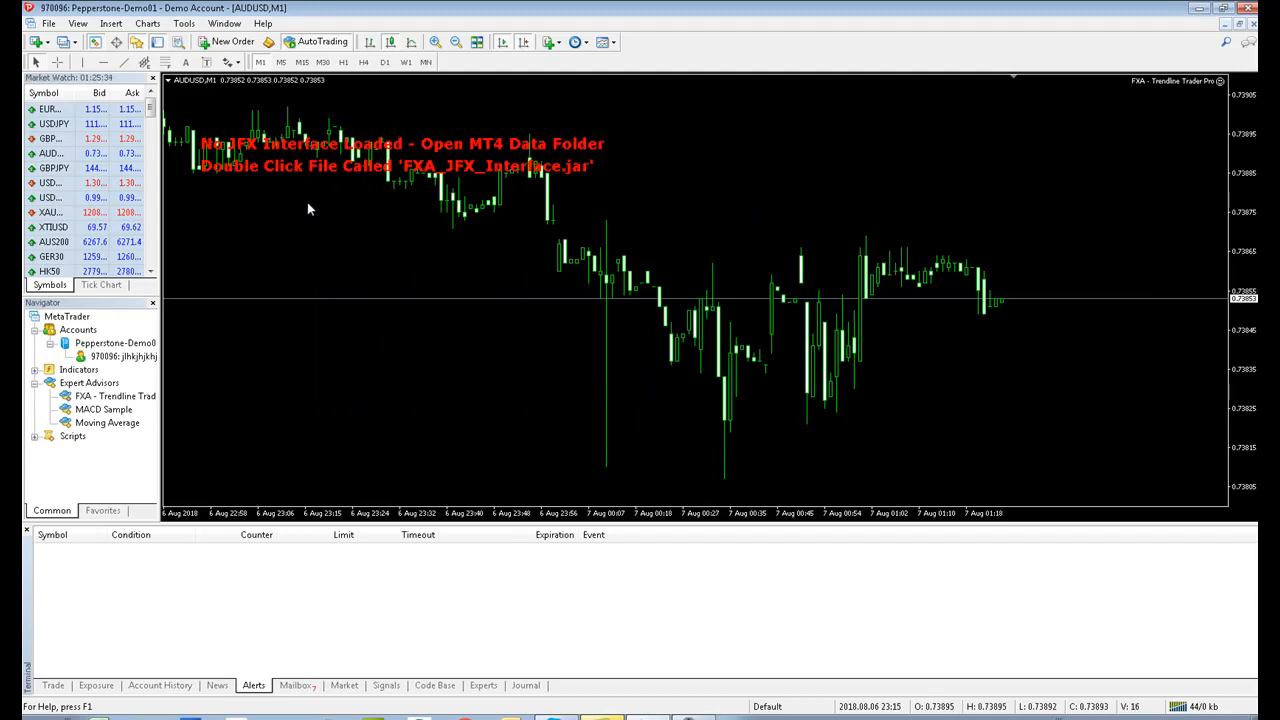
pyautogui.moveTo(362, 258)
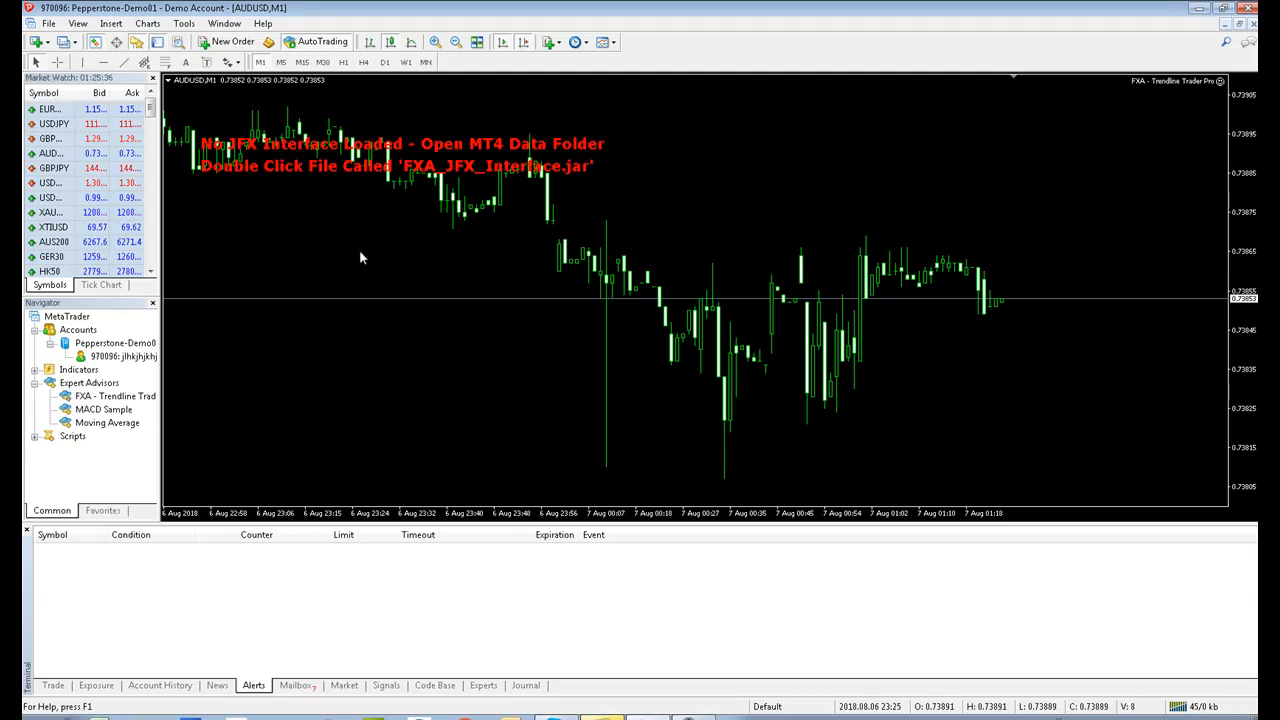
pyautogui.moveTo(464, 193)
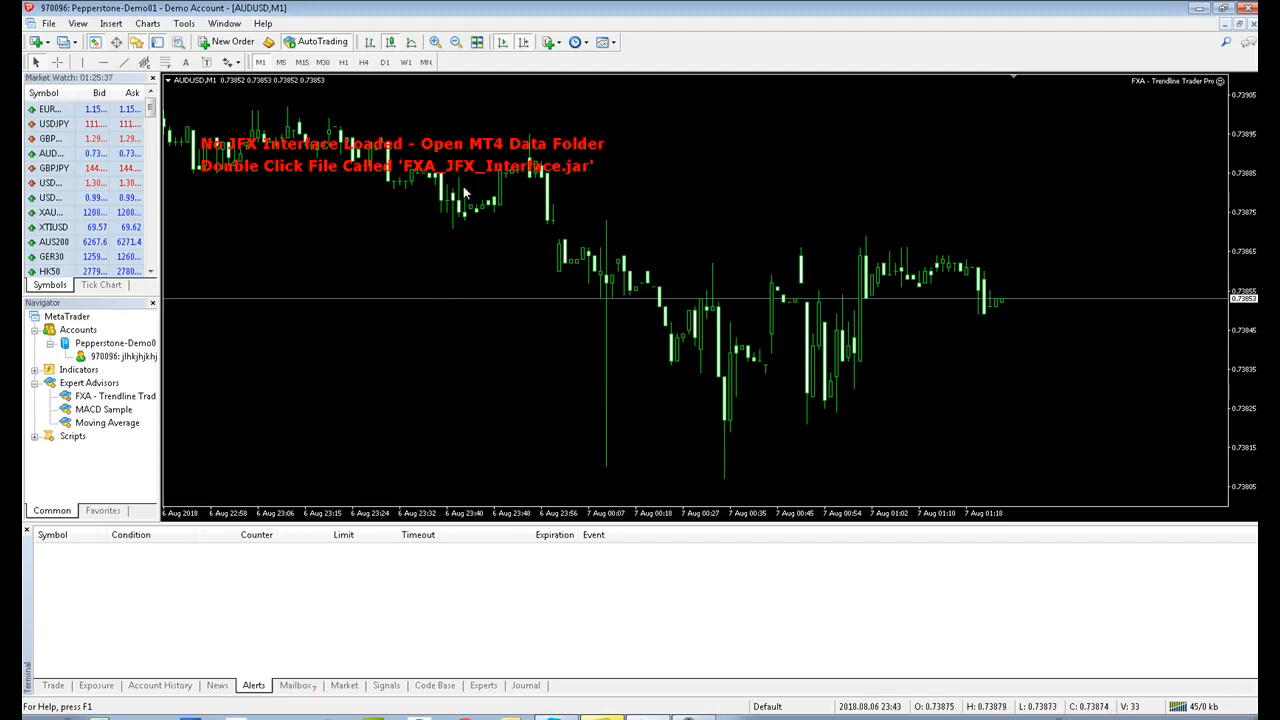
pyautogui.click(322, 41)
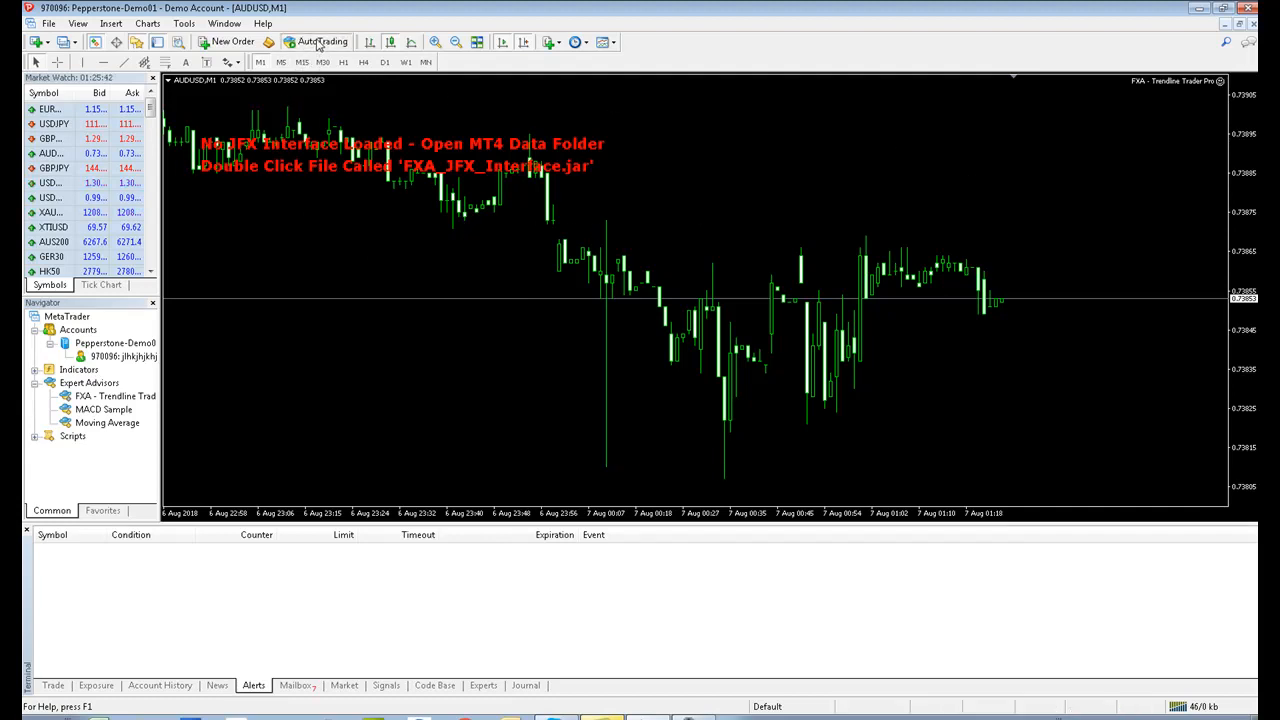
pyautogui.click(184, 24)
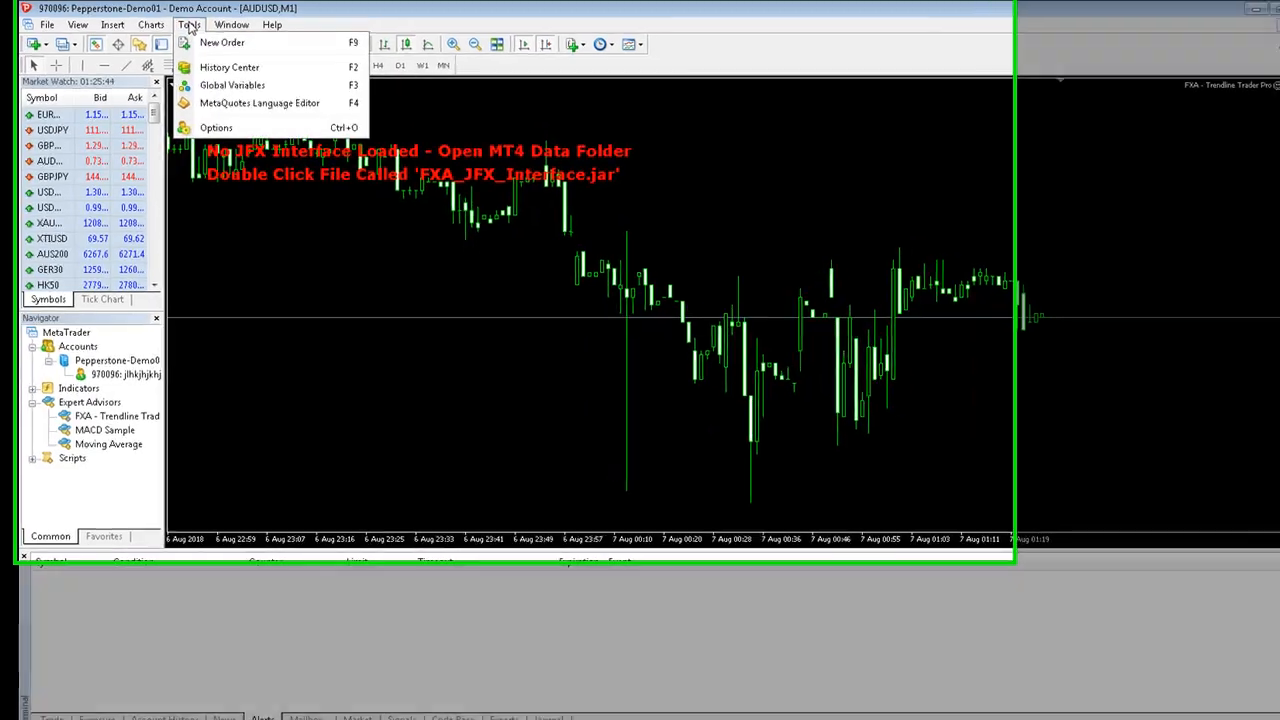
pyautogui.click(215, 127)
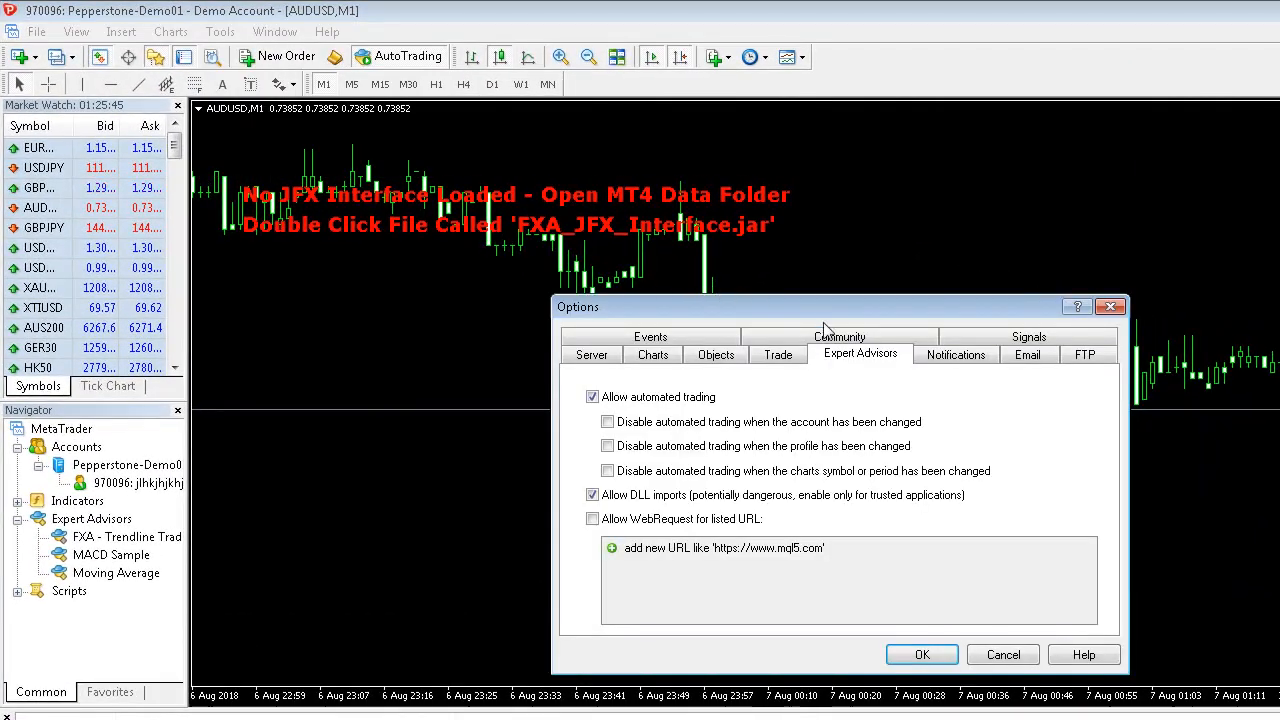
pyautogui.moveTo(645, 548)
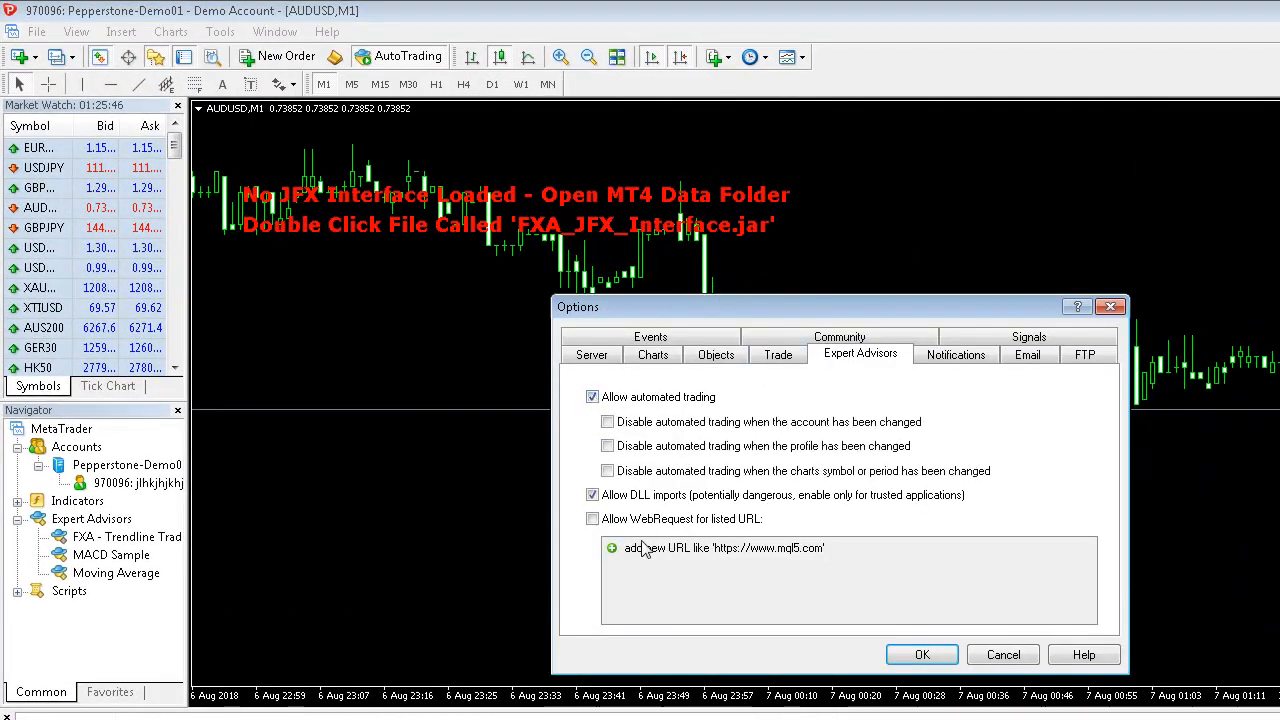
pyautogui.click(607, 421)
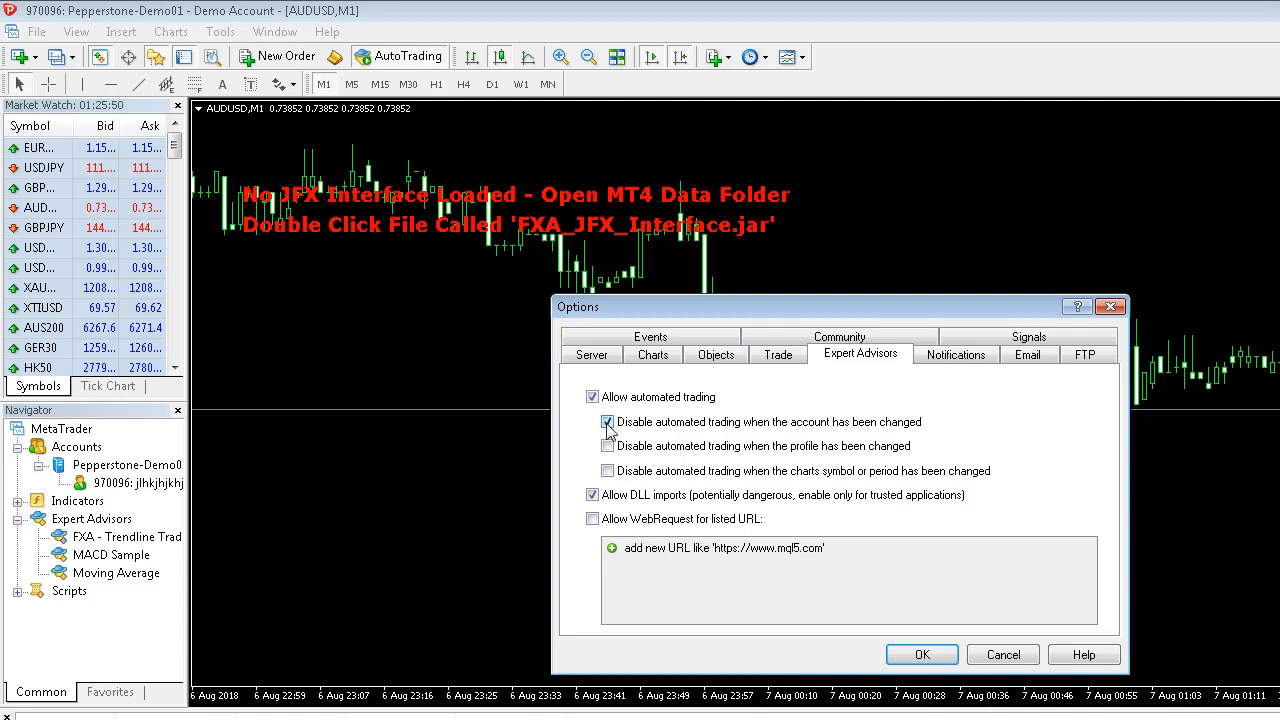
pyautogui.click(607, 421)
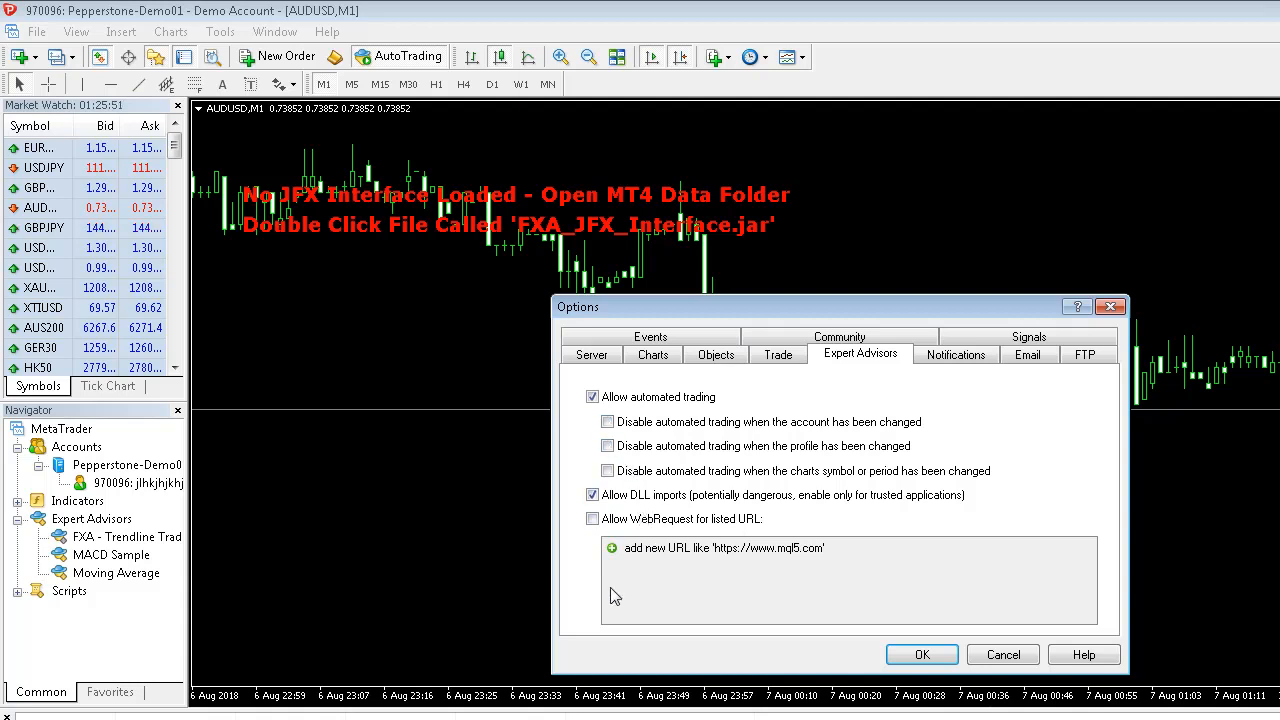
pyautogui.click(921, 654)
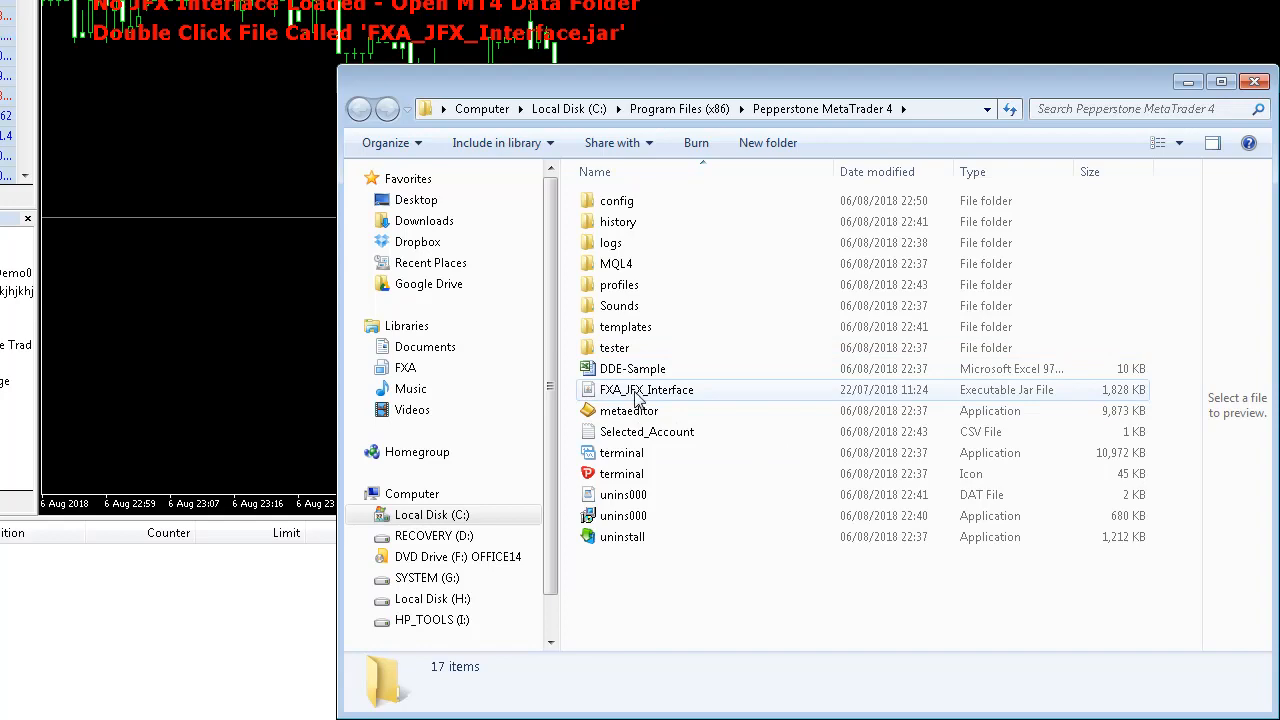
# - Run FXA_JFX_Interface.jar, close Explorer, and show the Trendline Trading Systems list
pyautogui.click(646, 390)
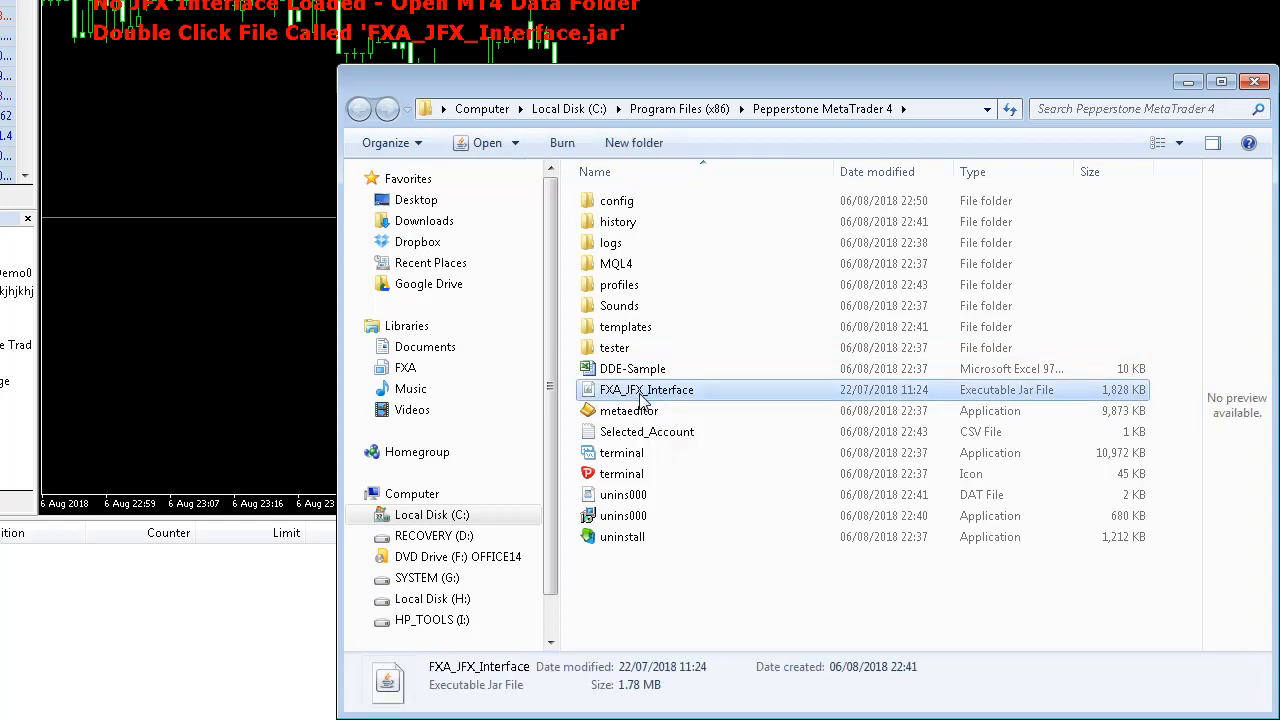
pyautogui.doubleClick(646, 389)
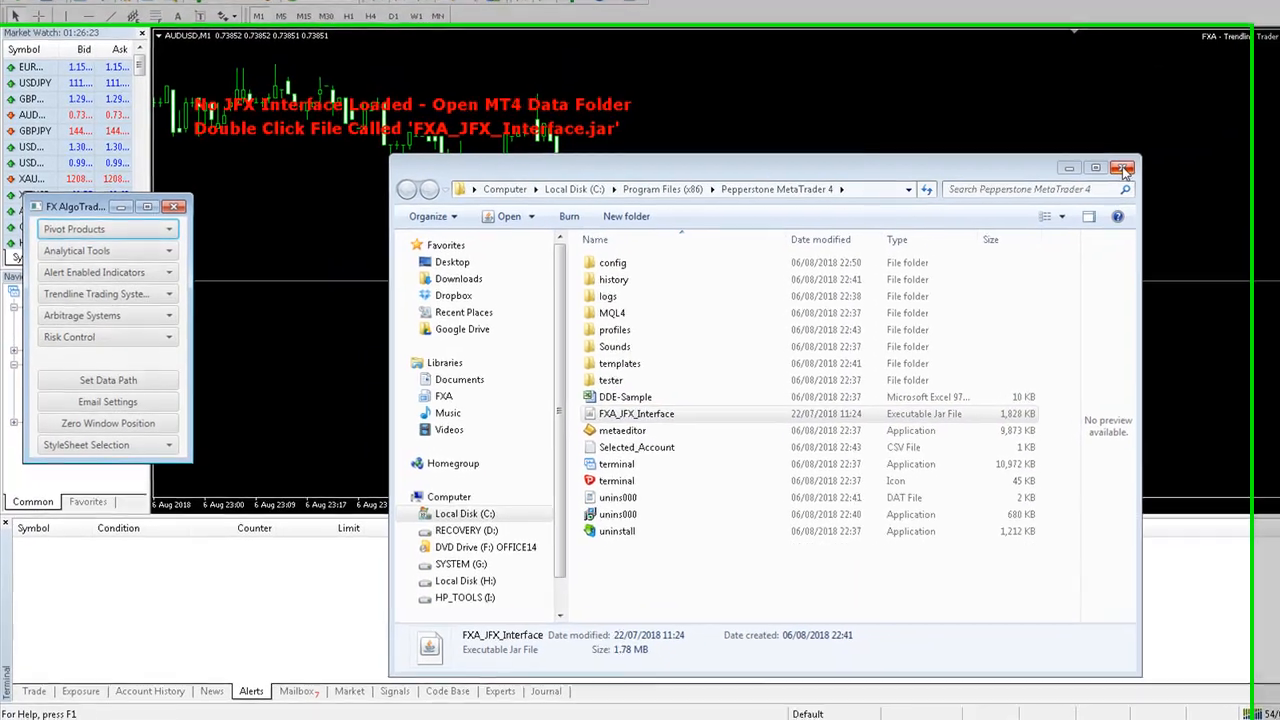
pyautogui.click(1122, 168)
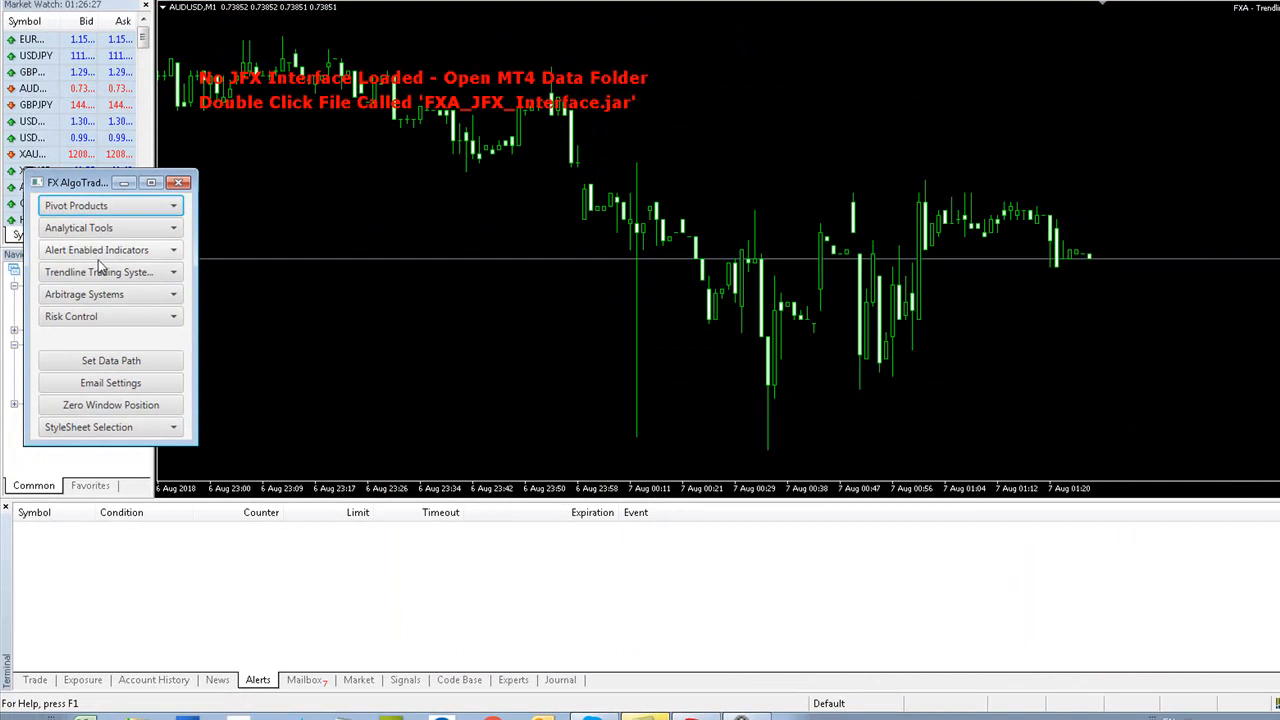
pyautogui.click(99, 272)
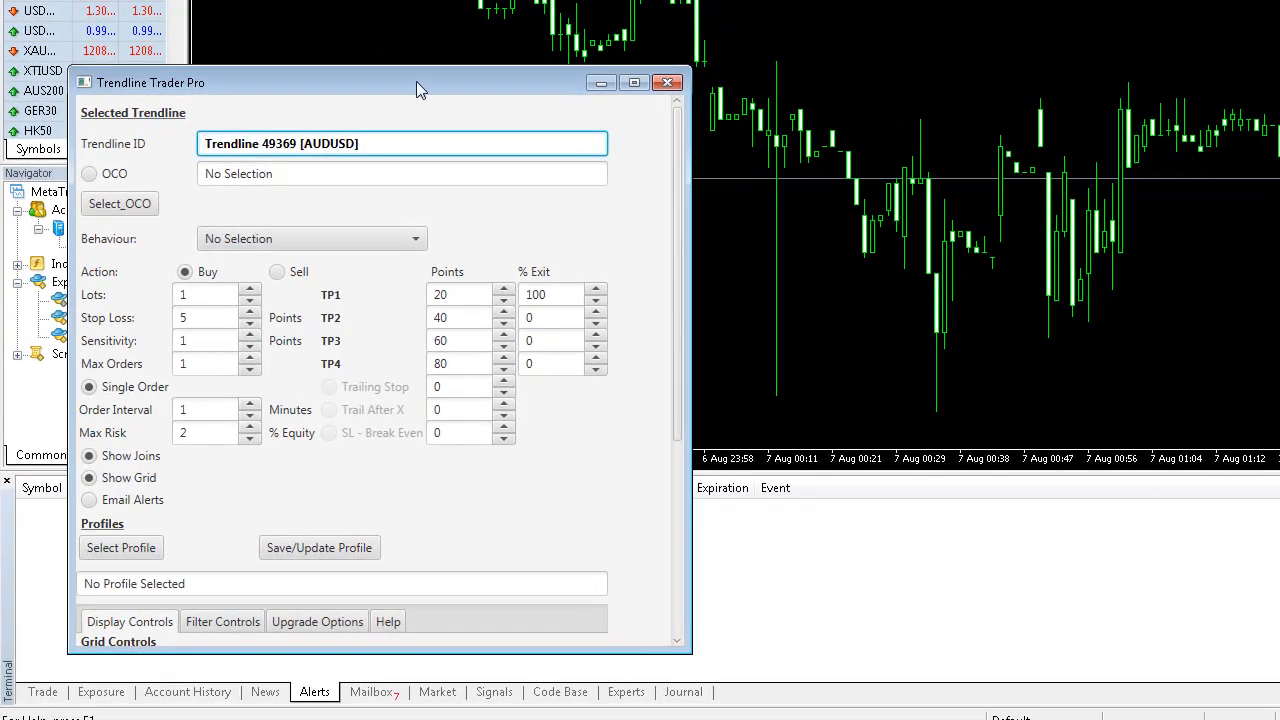
pyautogui.moveTo(410, 118)
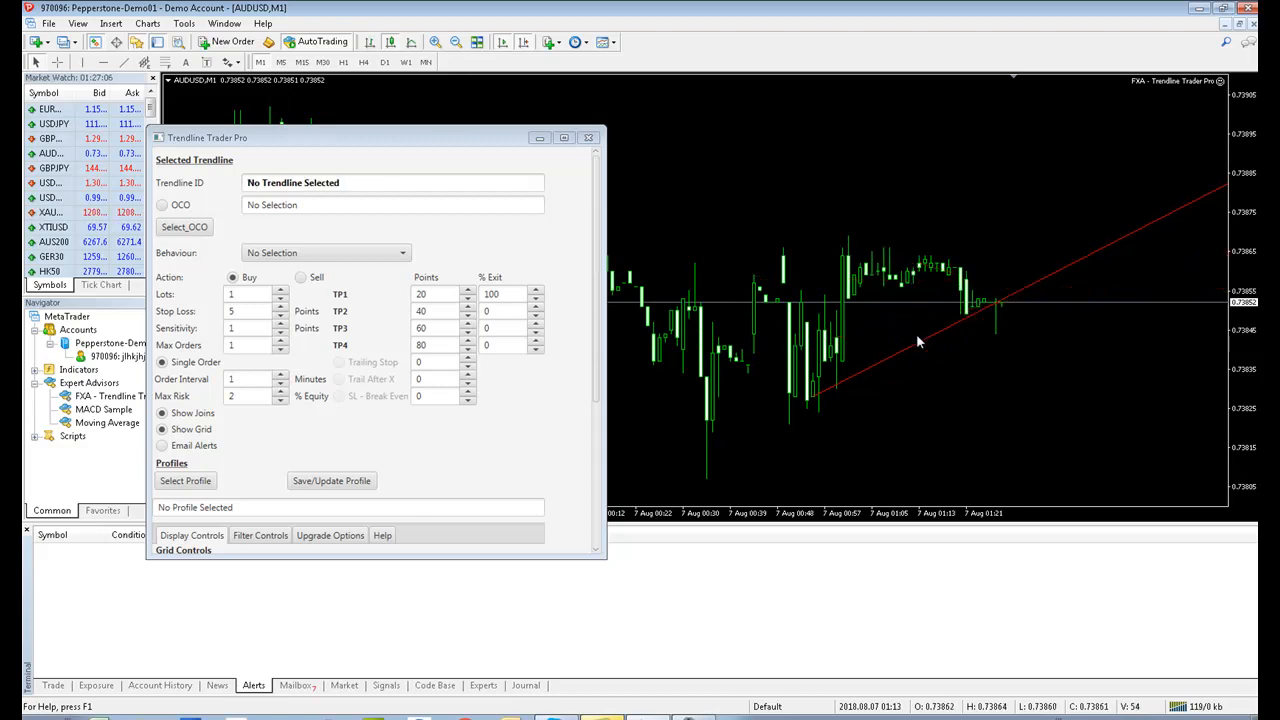
# - Toggle Show object descriptions in the AUDUSD chart's Common properties
pyautogui.rightClick(918, 340)
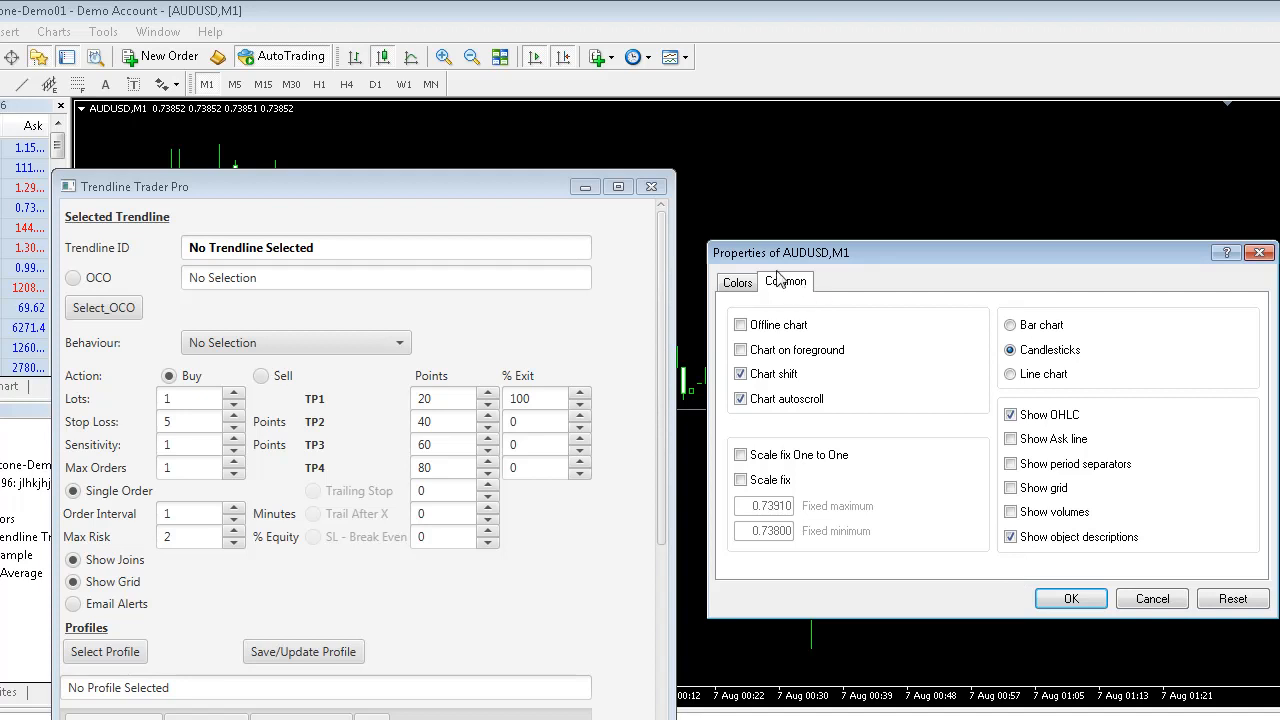
pyautogui.click(1010, 537)
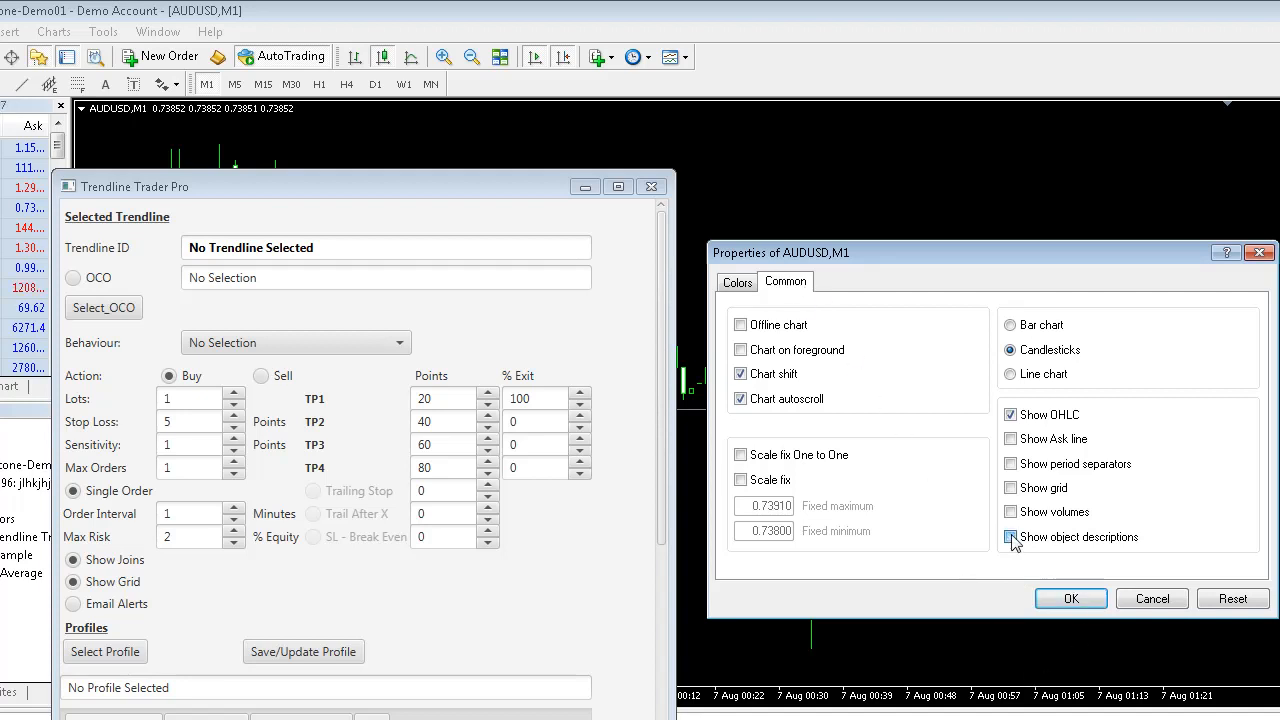
pyautogui.click(1070, 598)
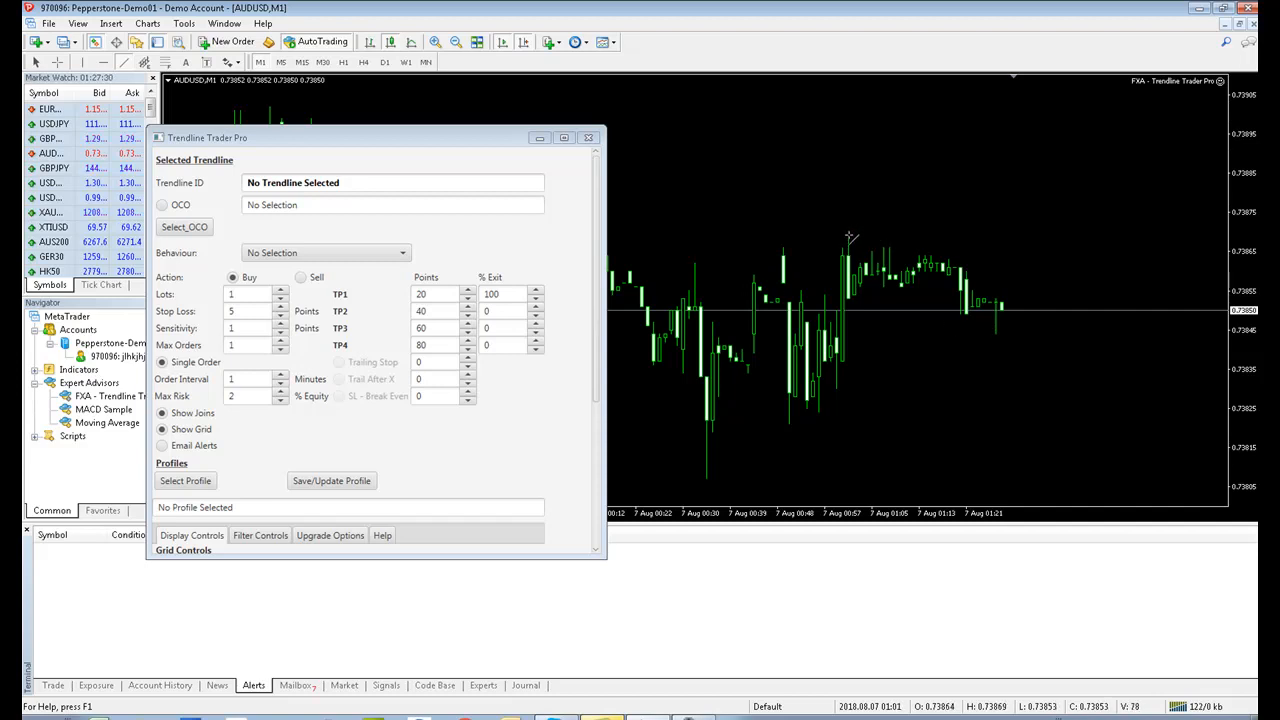
# - Draw a falling trendline from the recent AUDUSD peak across the latest candles
pyautogui.moveTo(850, 237); pyautogui.dragTo(1210, 320)
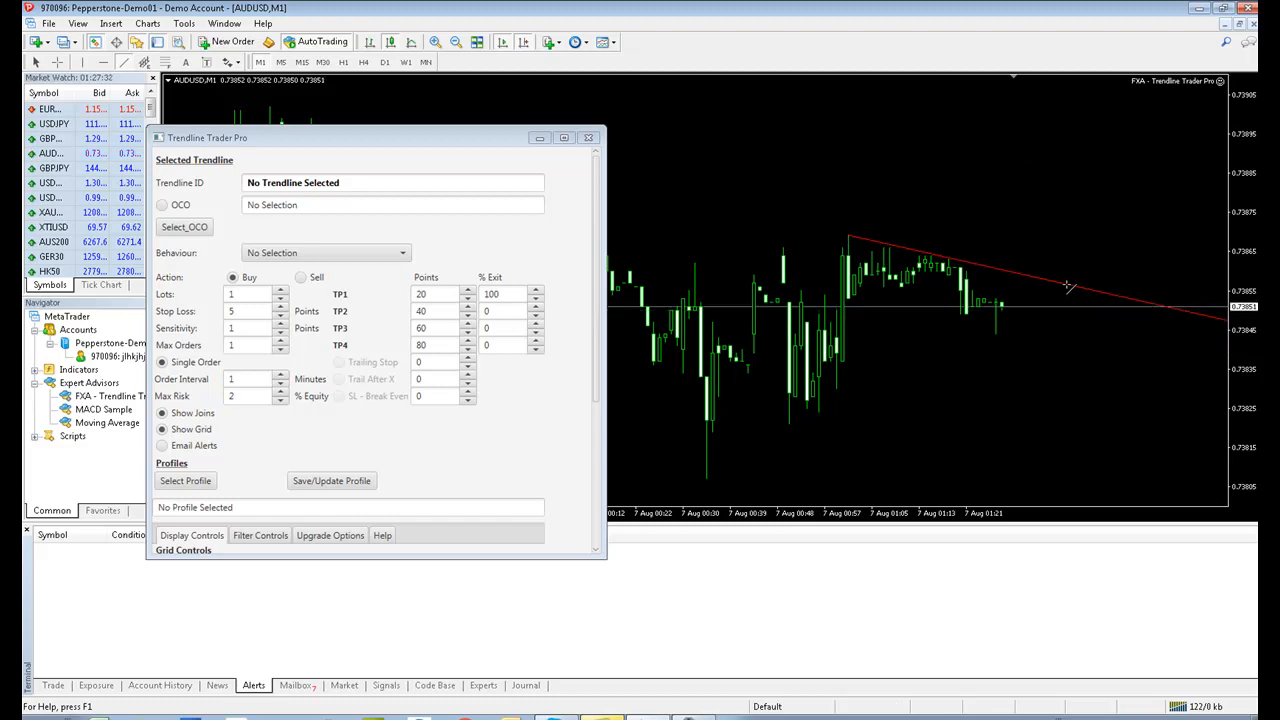
pyautogui.moveTo(1024, 353)
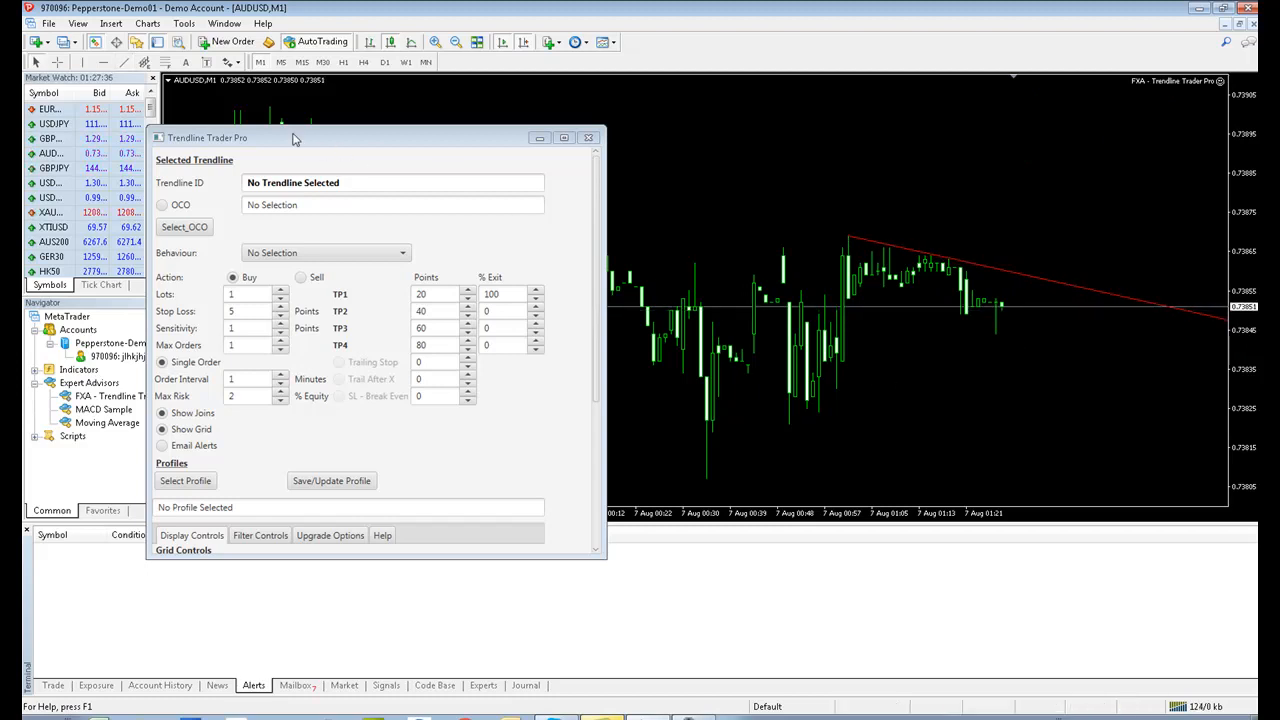
pyautogui.moveTo(869, 380)
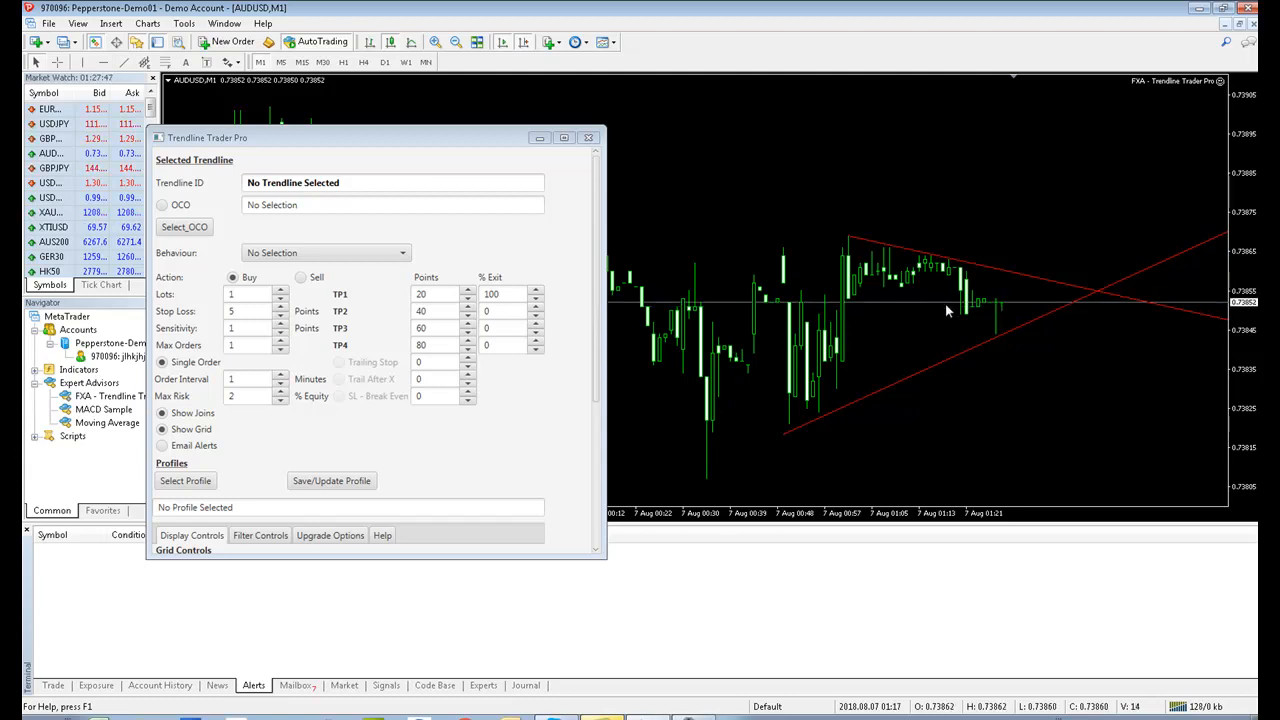
pyautogui.moveTo(978, 264)
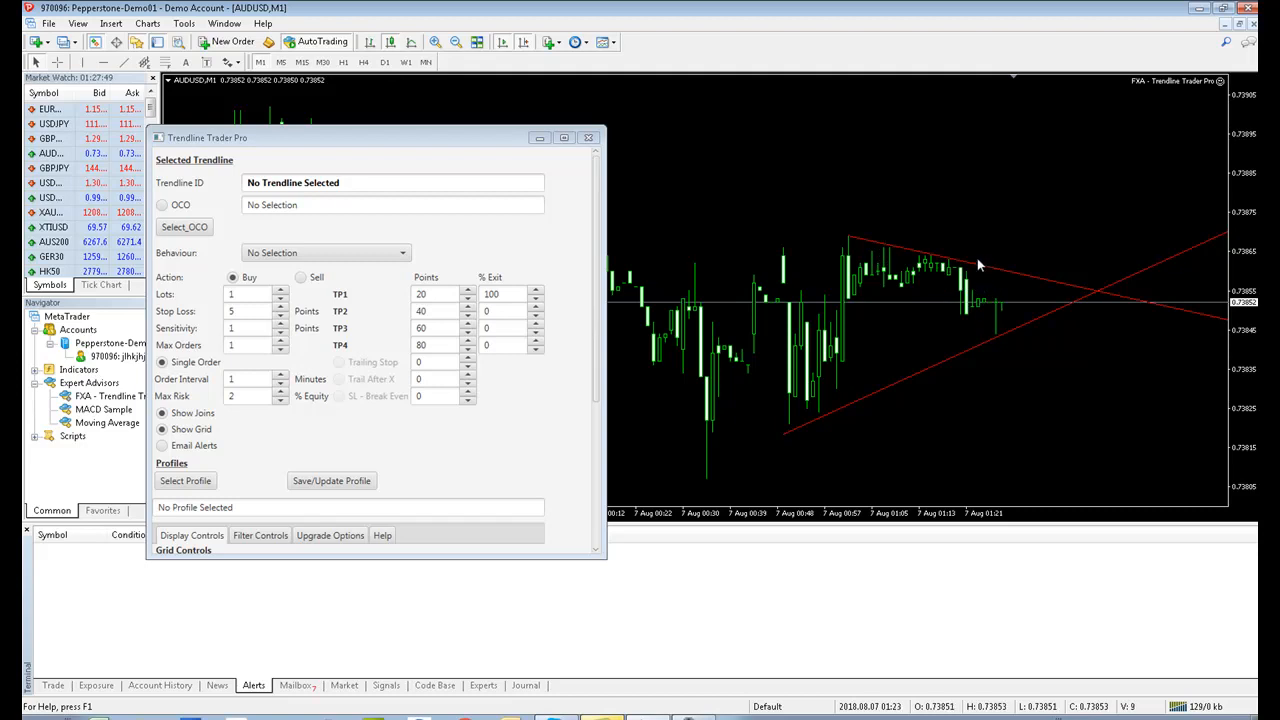
pyautogui.moveTo(875, 396)
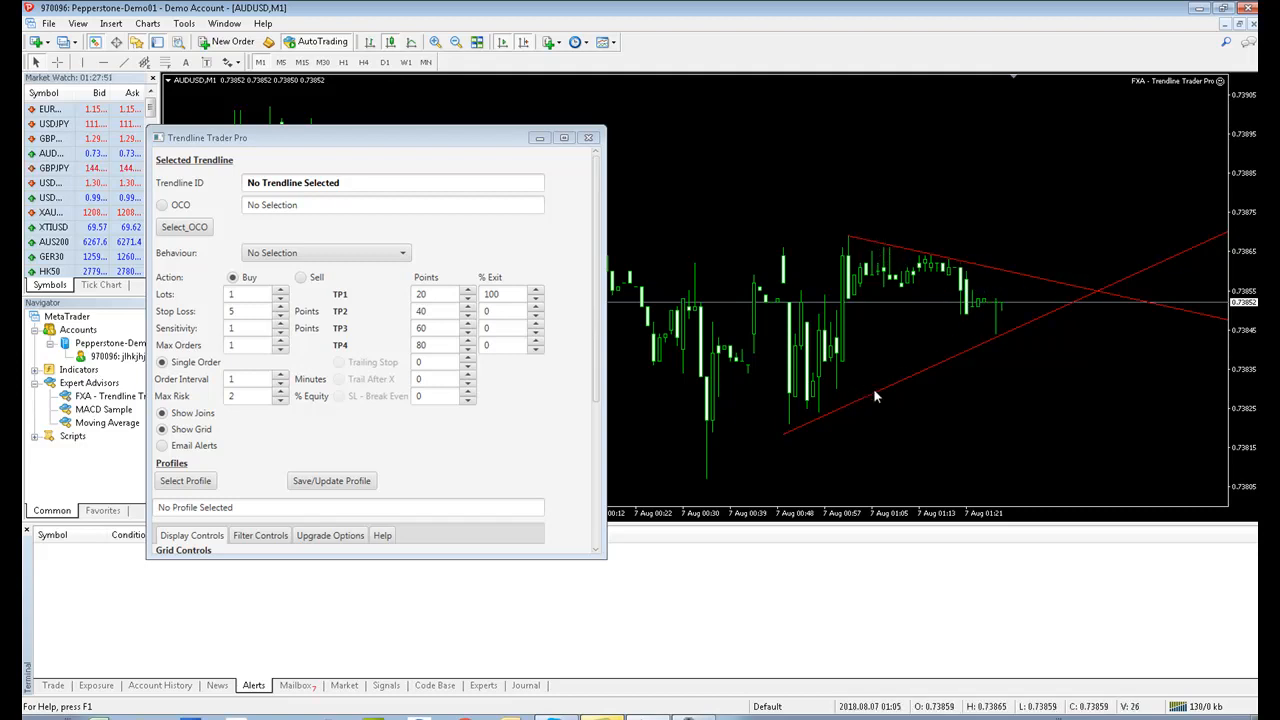
pyautogui.moveTo(995, 307)
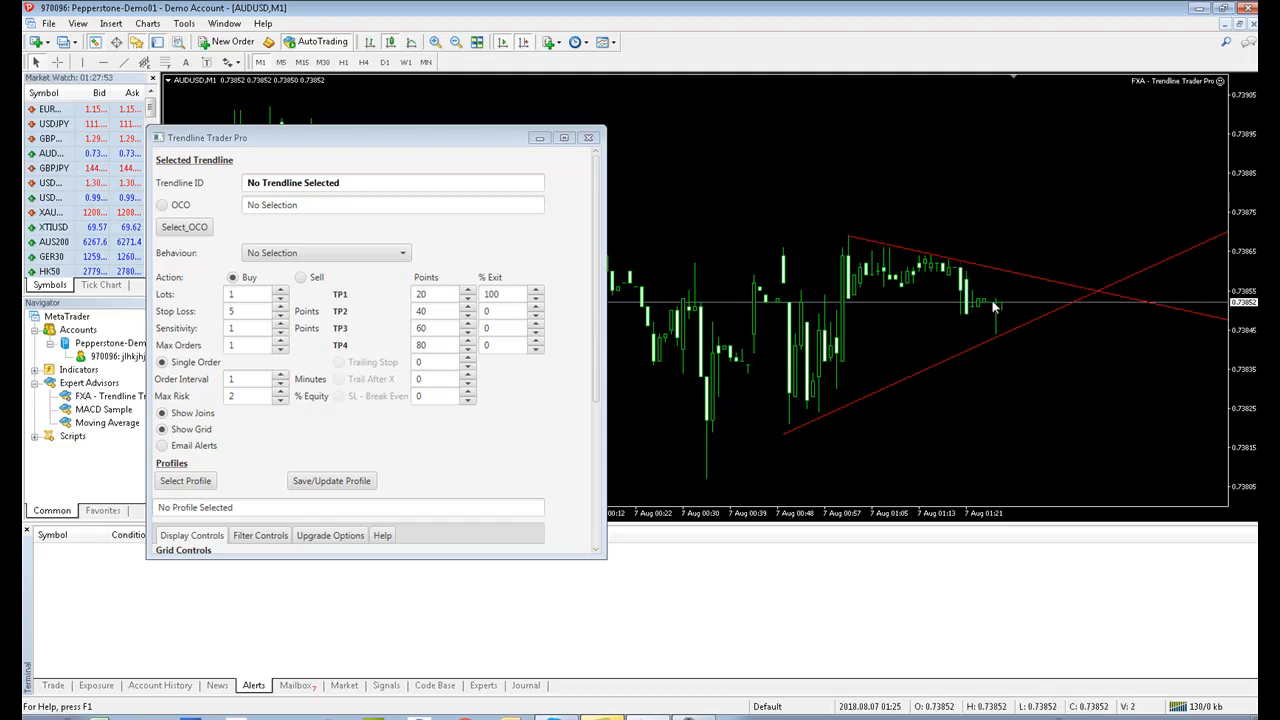
pyautogui.moveTo(995, 305)
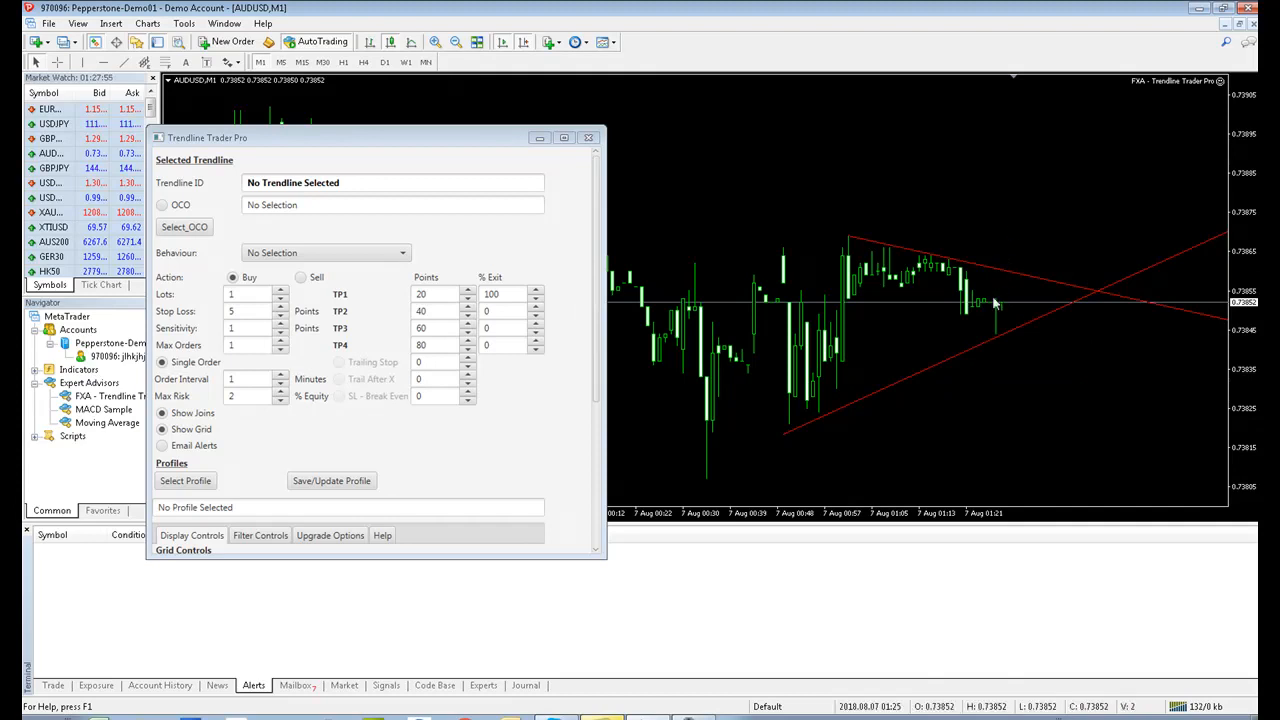
pyautogui.moveTo(932, 408)
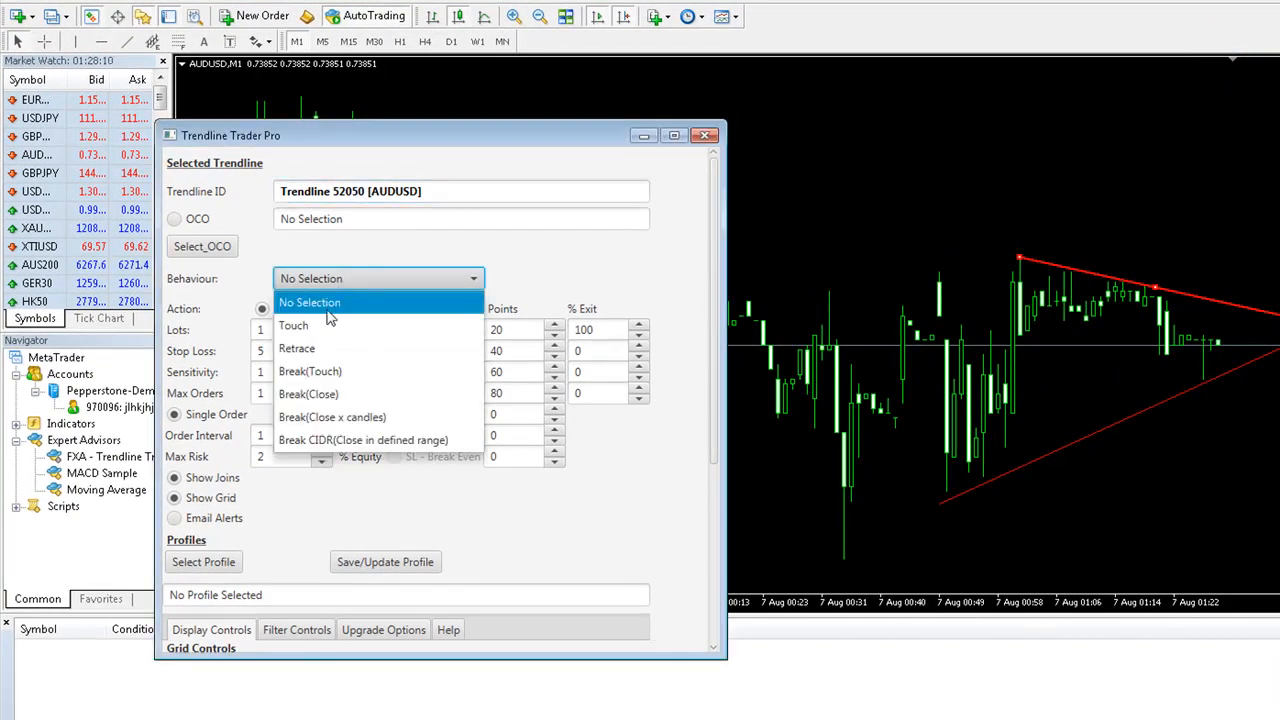
# - Give the upper trendline Break(Touch) behaviour and a 10-point stop loss
pyautogui.click(310, 371)
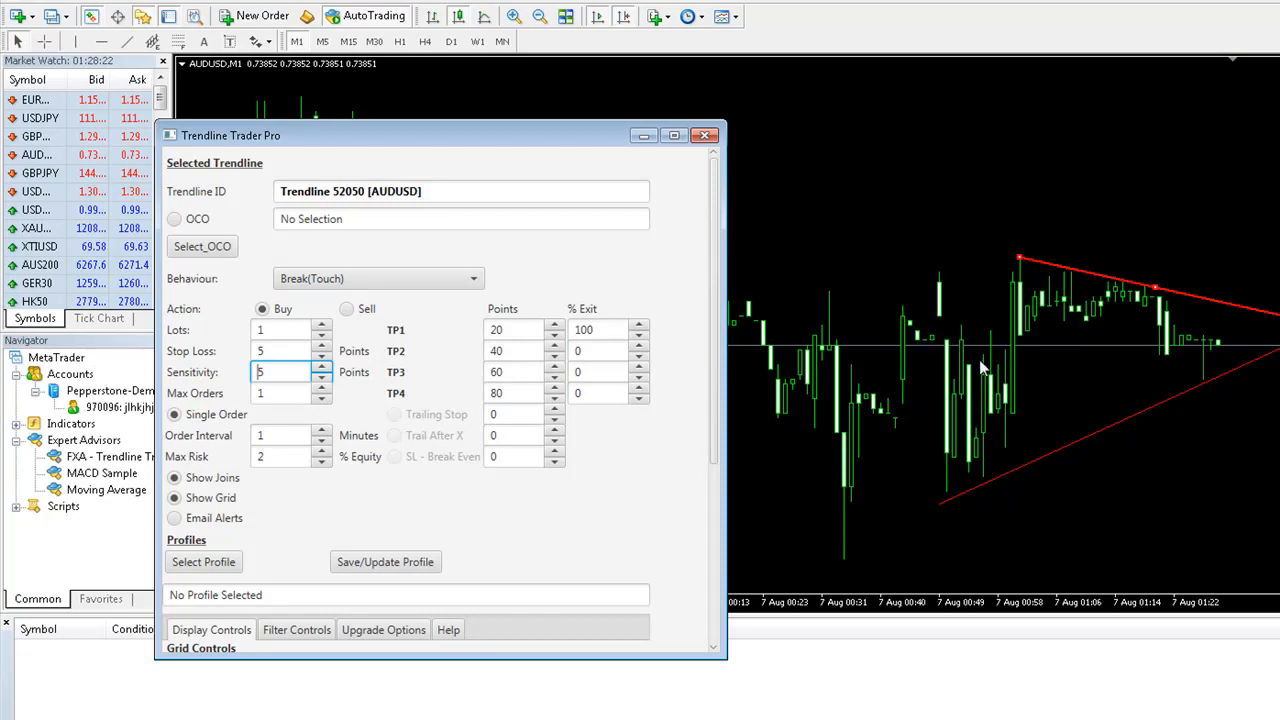
pyautogui.moveTo(1186, 290)
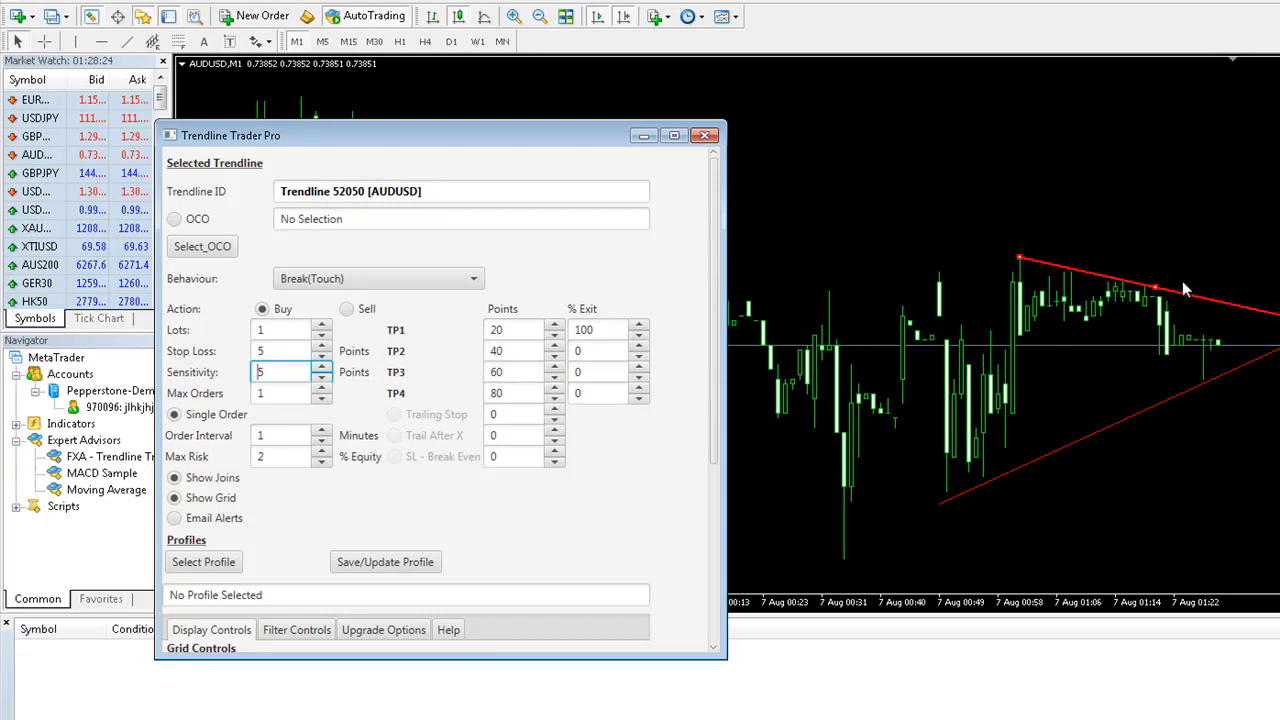
pyautogui.moveTo(1204, 273)
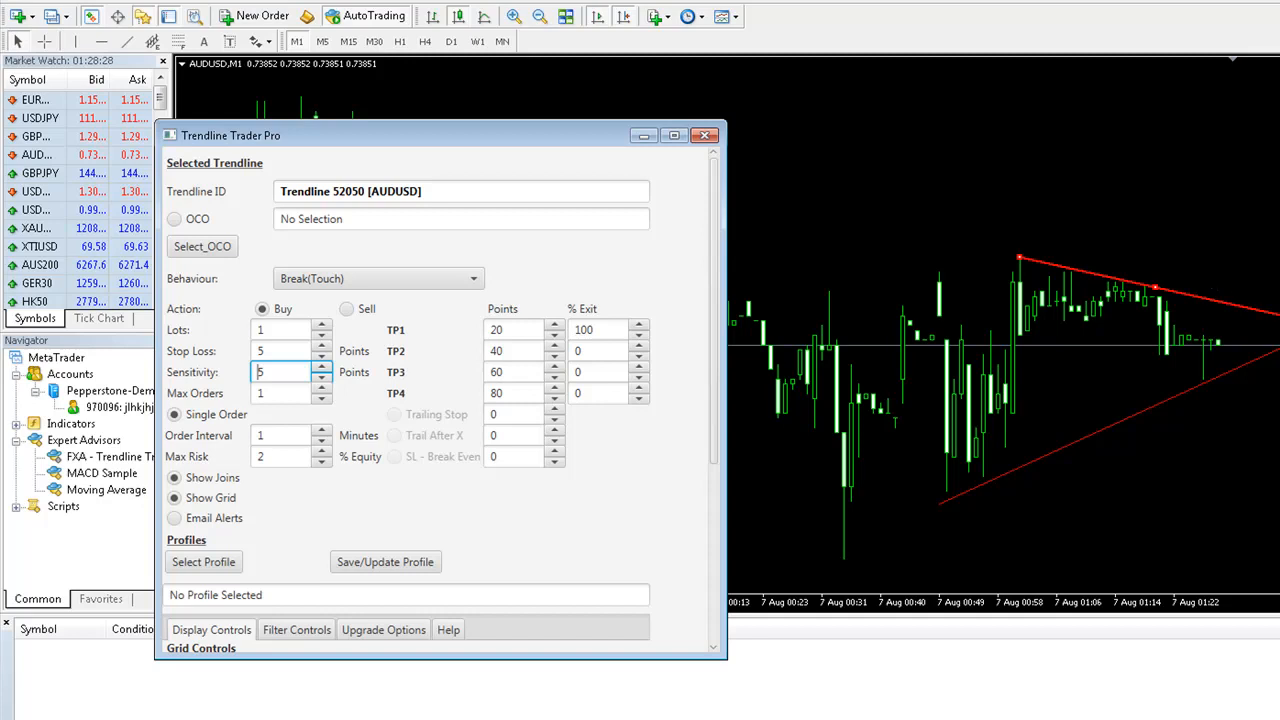
pyautogui.moveTo(1178, 316)
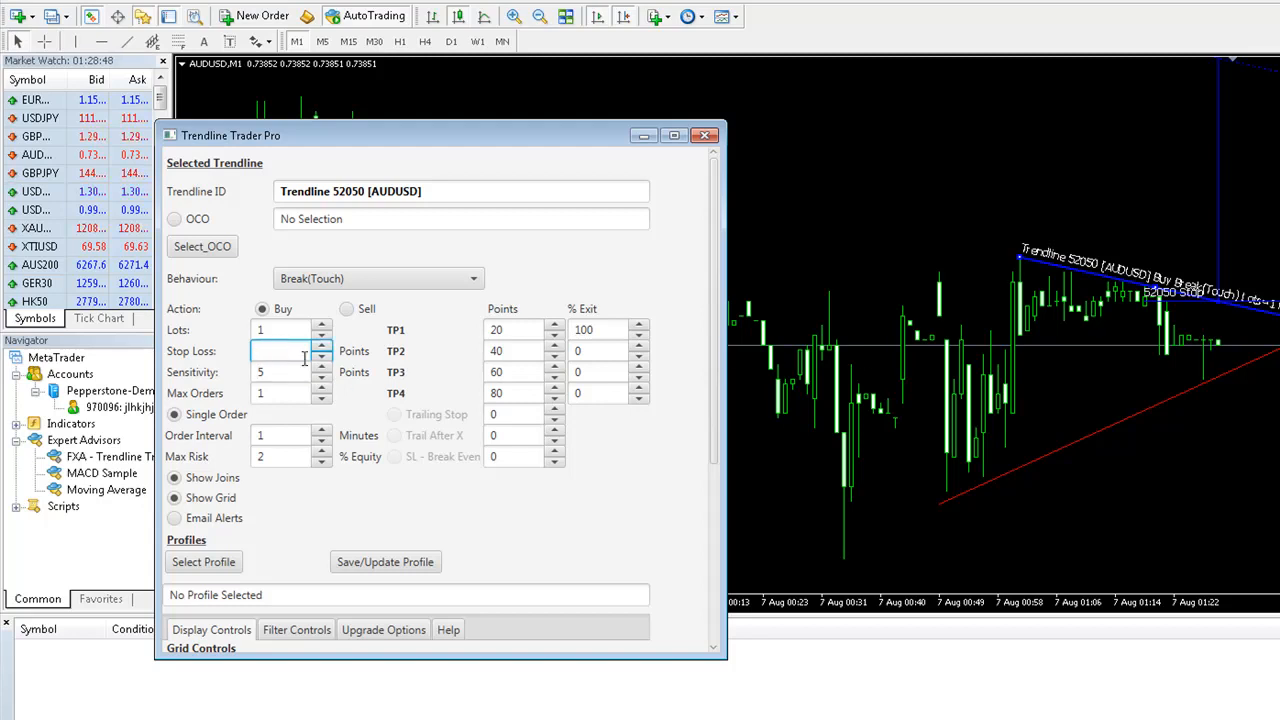
pyautogui.write('10')
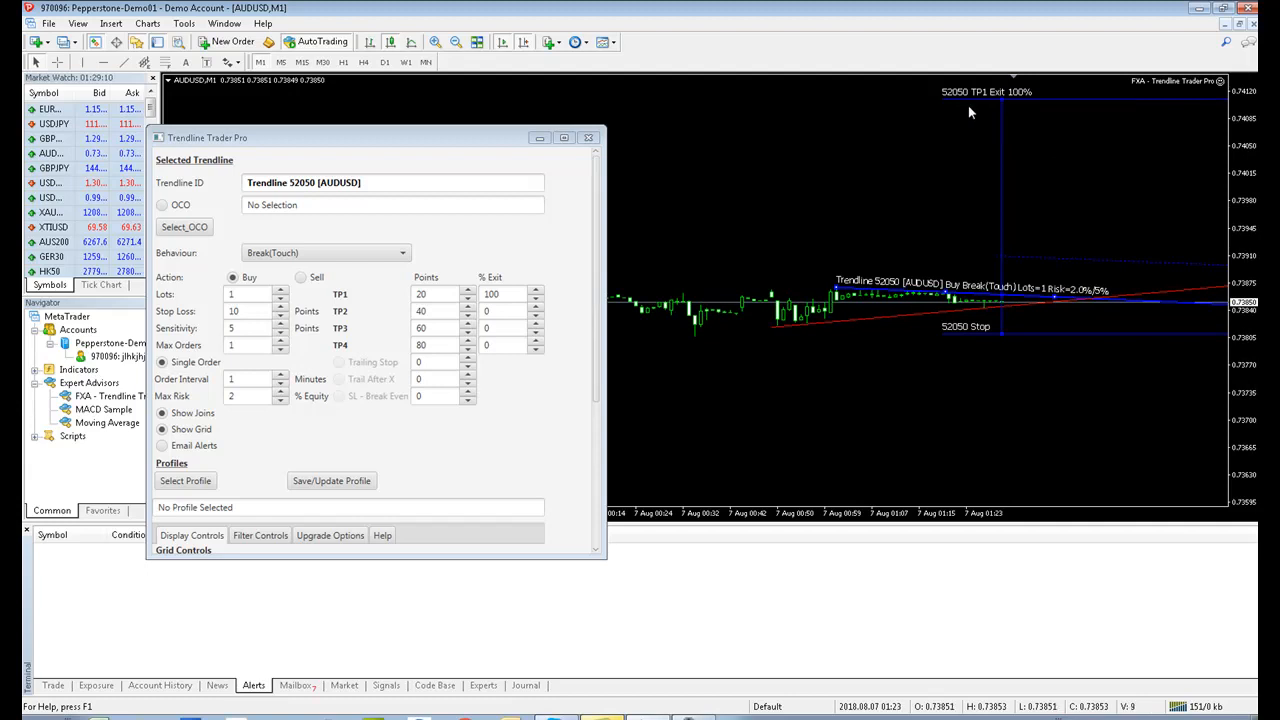
pyautogui.moveTo(992, 338)
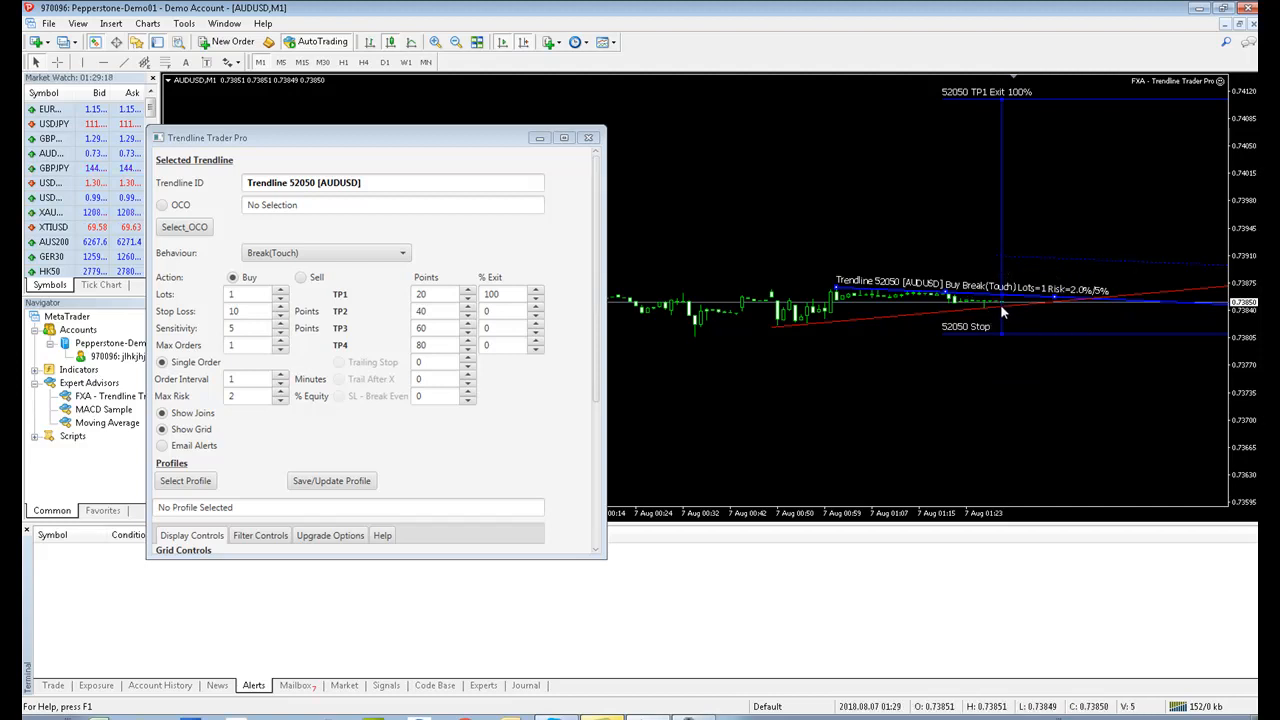
pyautogui.moveTo(1005, 303)
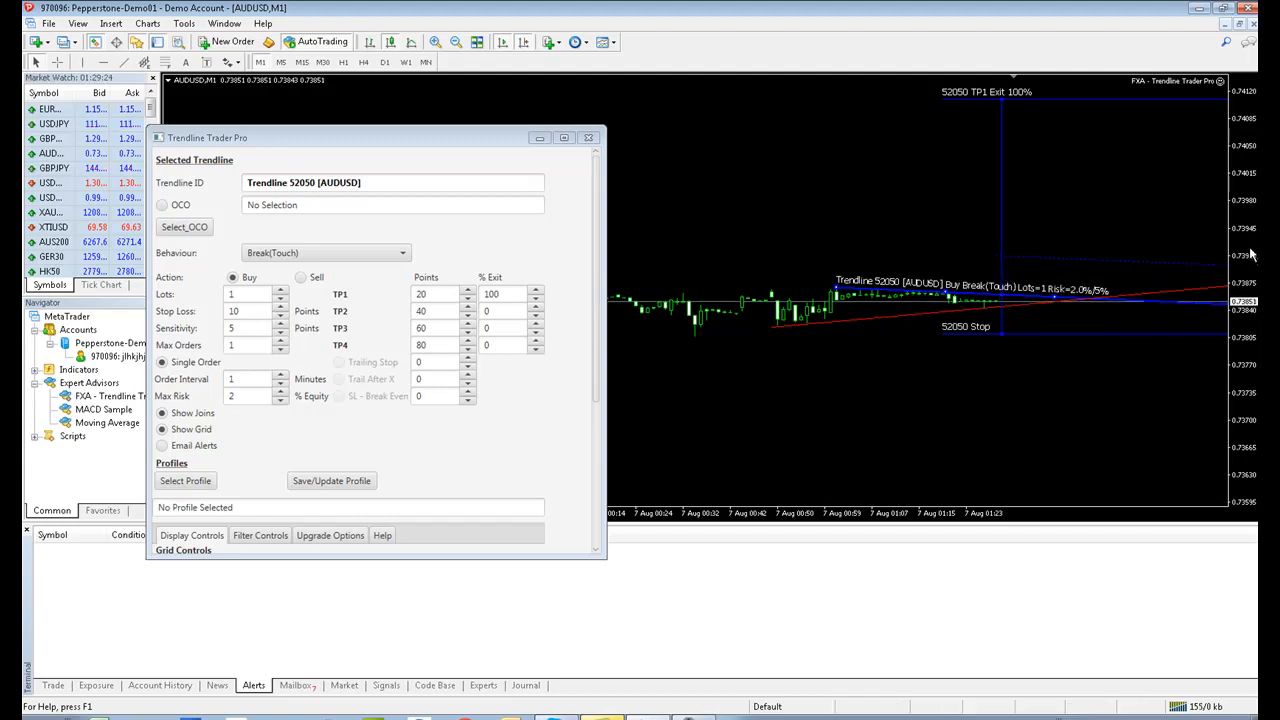
pyautogui.moveTo(1107, 216)
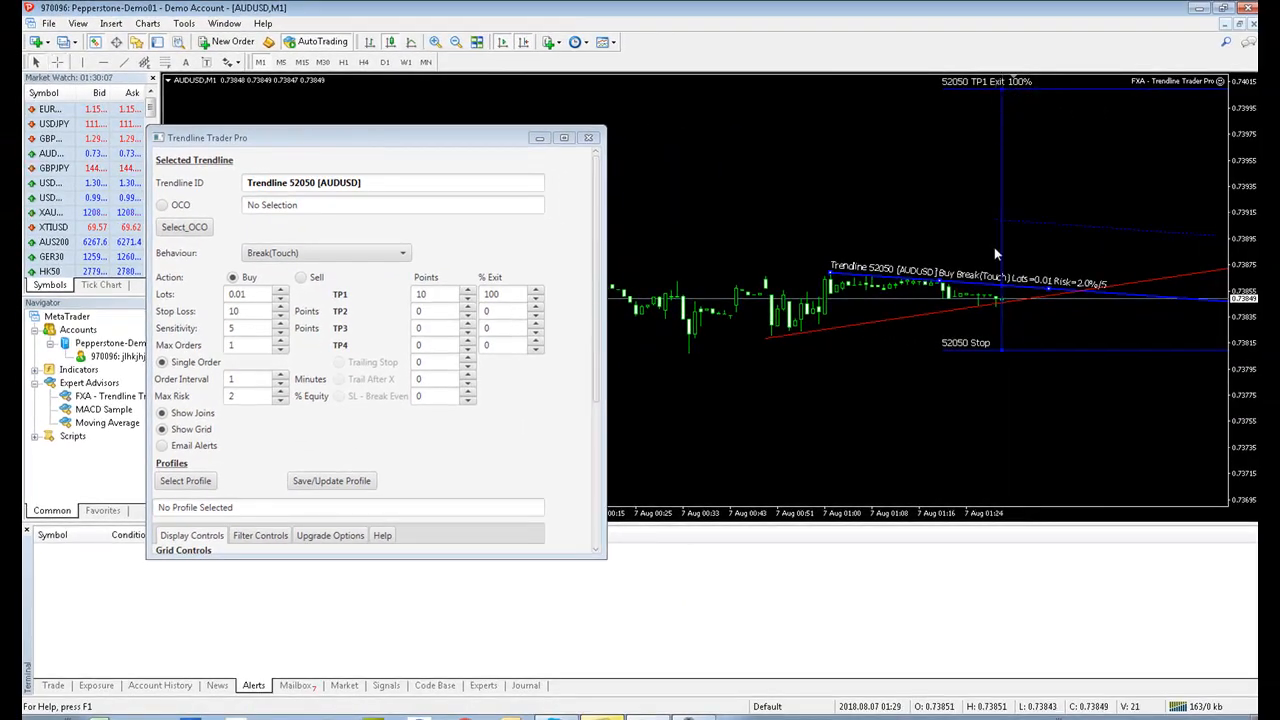
pyautogui.moveTo(1003, 230)
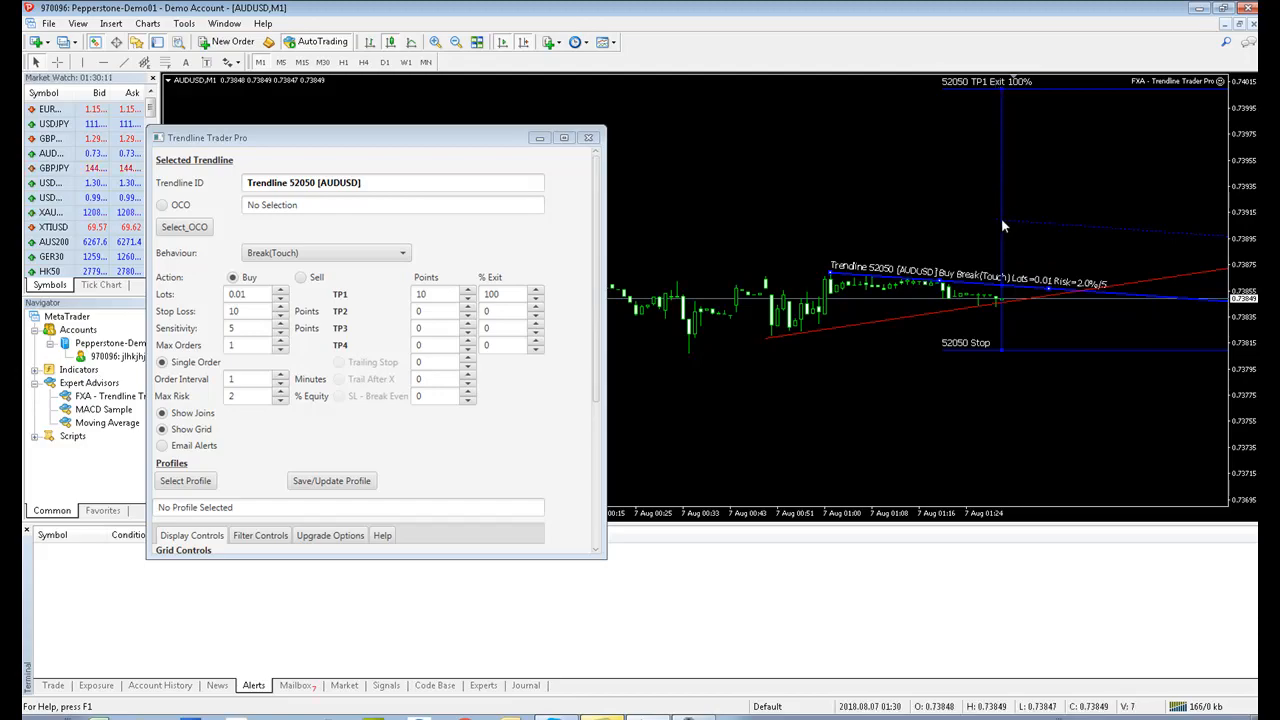
pyautogui.moveTo(1009, 241)
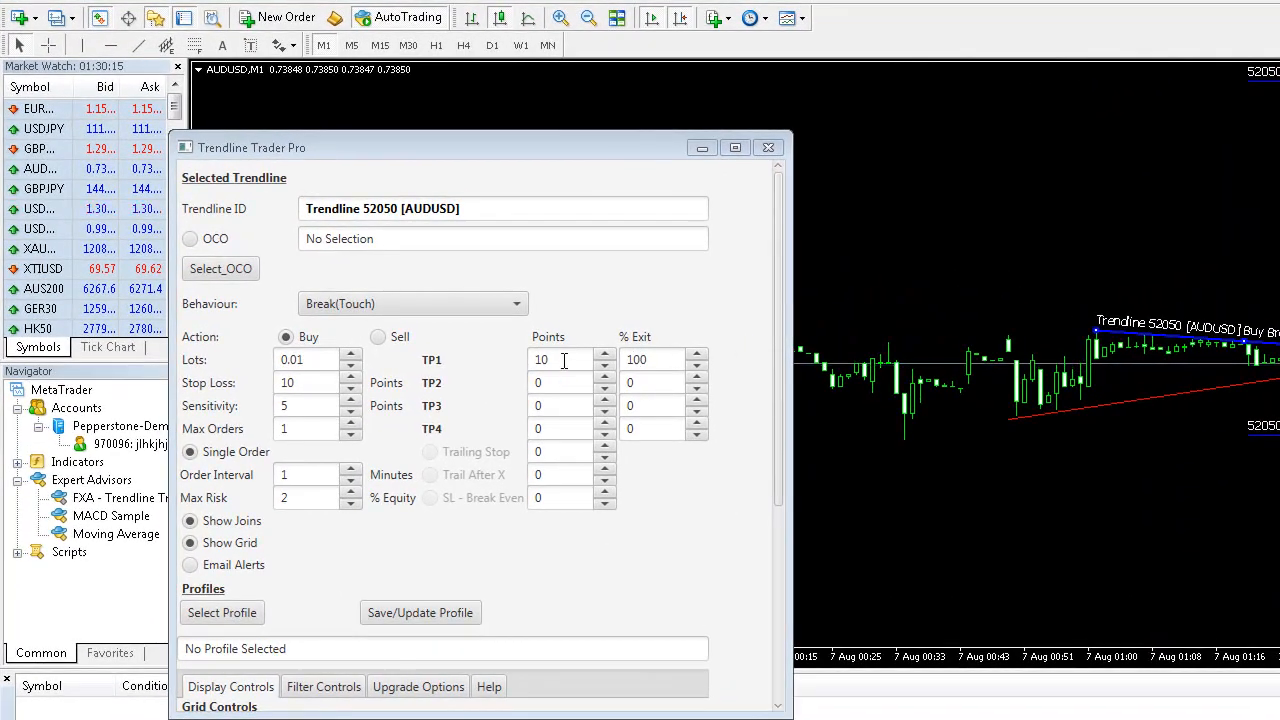
# - Enter 5 as the buy trendline's TP1 take-profit
pyautogui.write('5')
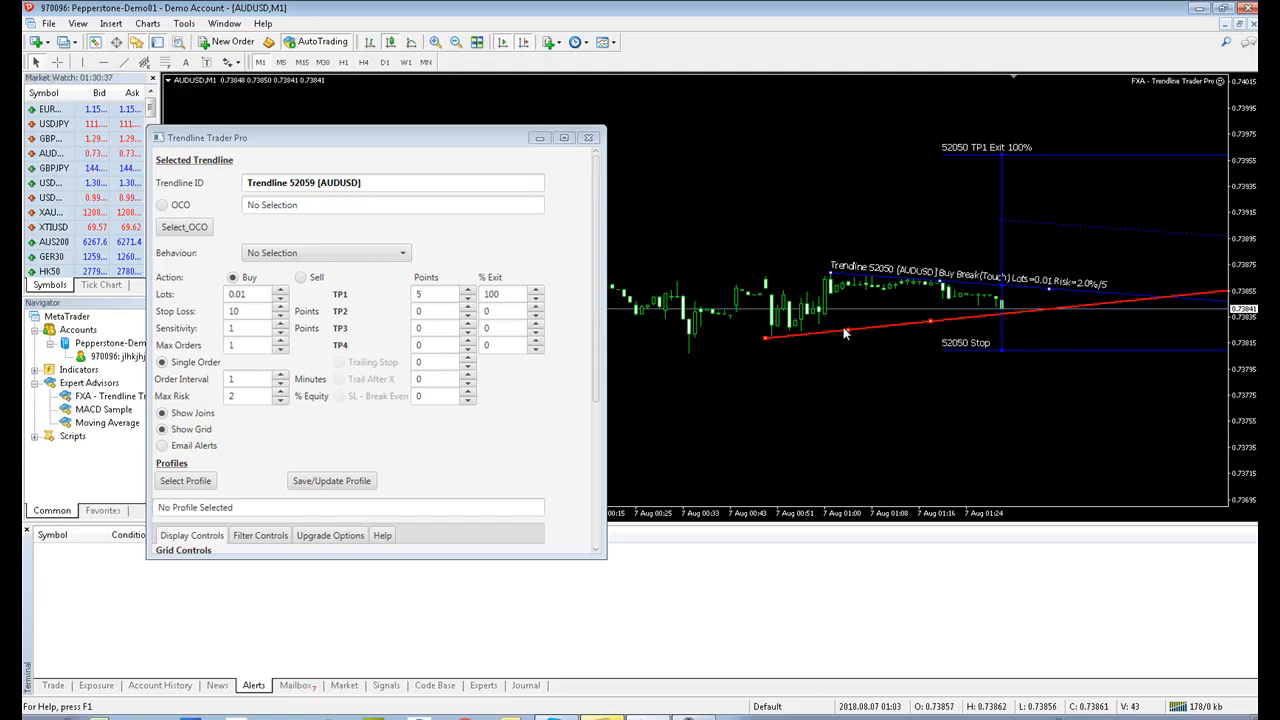
pyautogui.moveTo(422, 259)
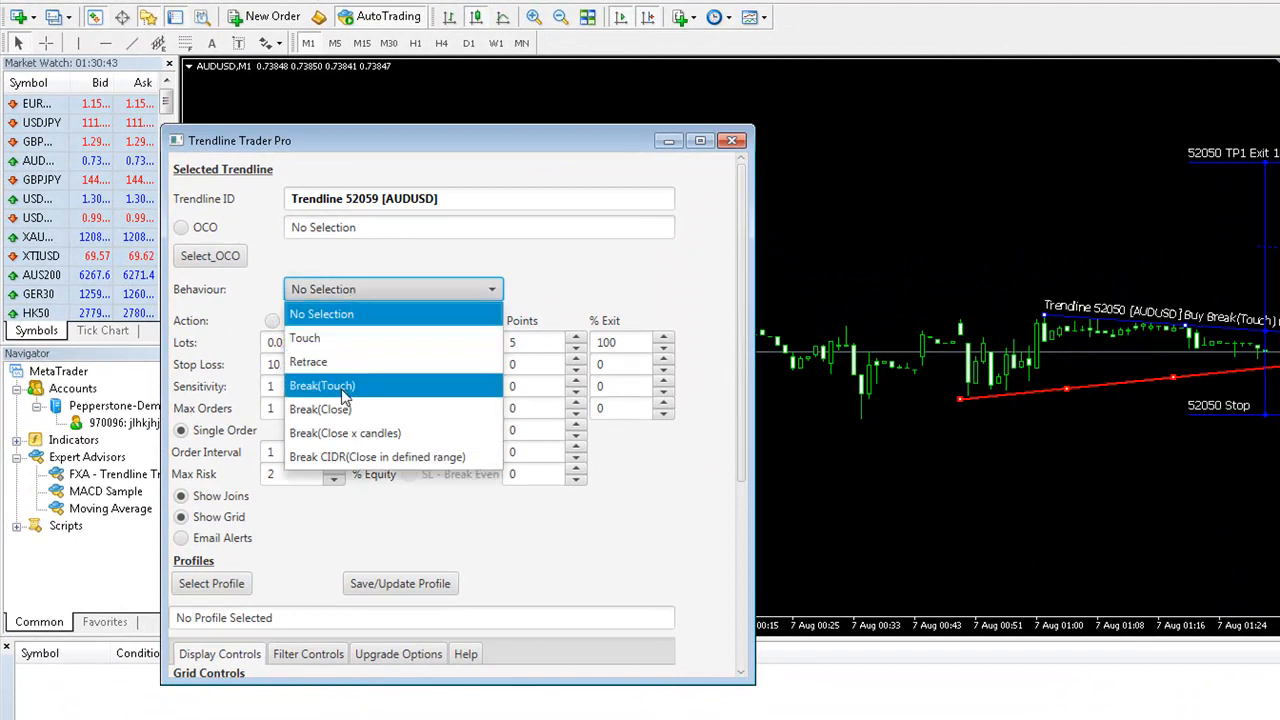
# - Set lower Trendline 52059's behaviour to Break(Touch)
pyautogui.click(322, 385)
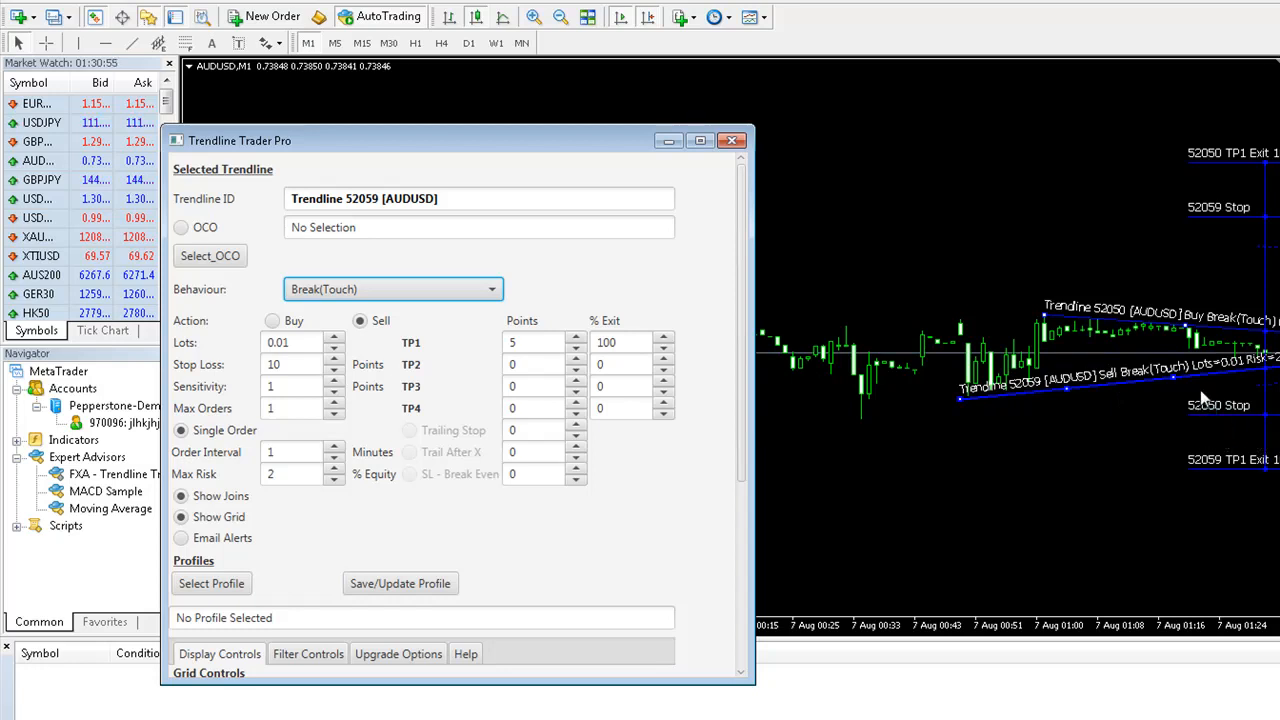
pyautogui.moveTo(1035, 395)
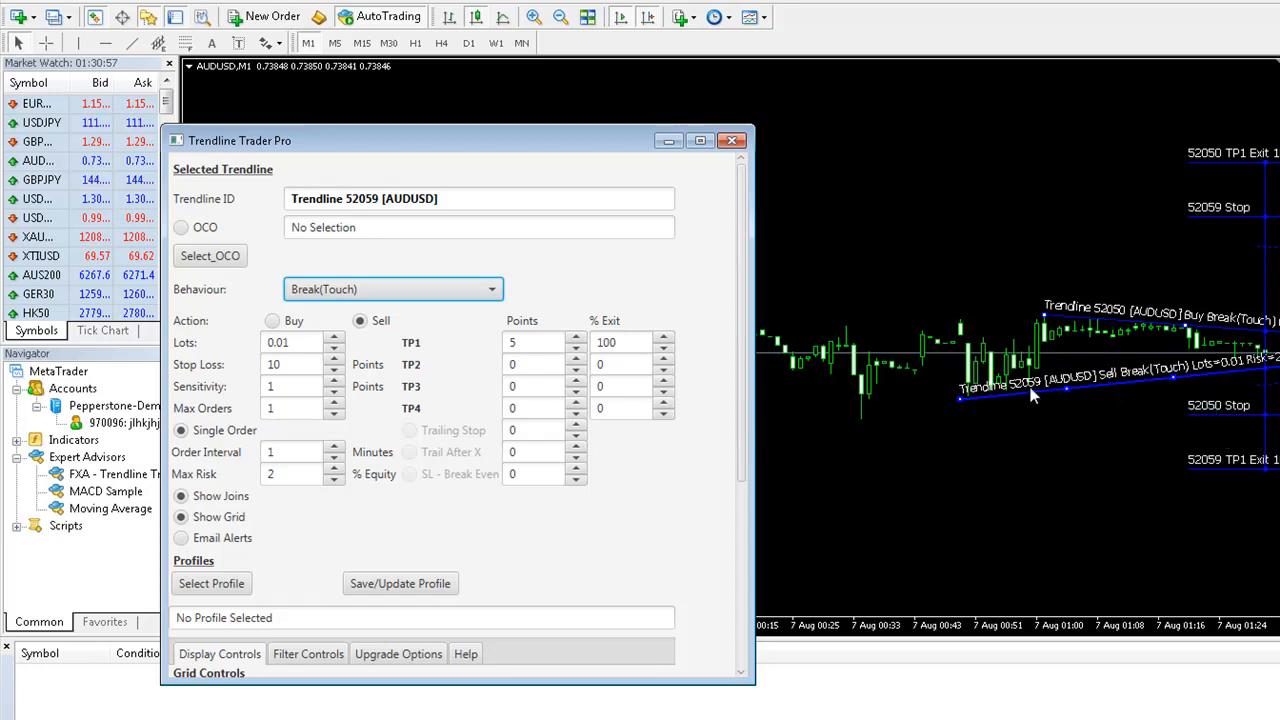
pyautogui.moveTo(1240, 207)
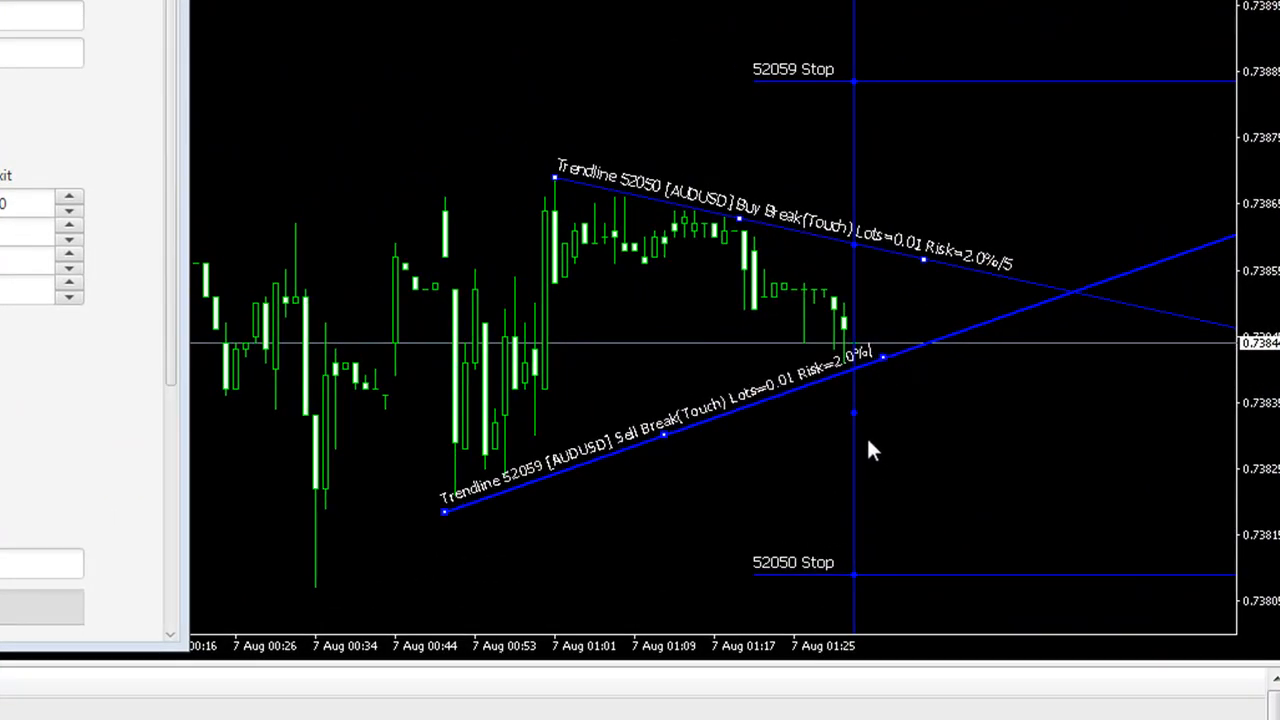
pyautogui.moveTo(890, 365)
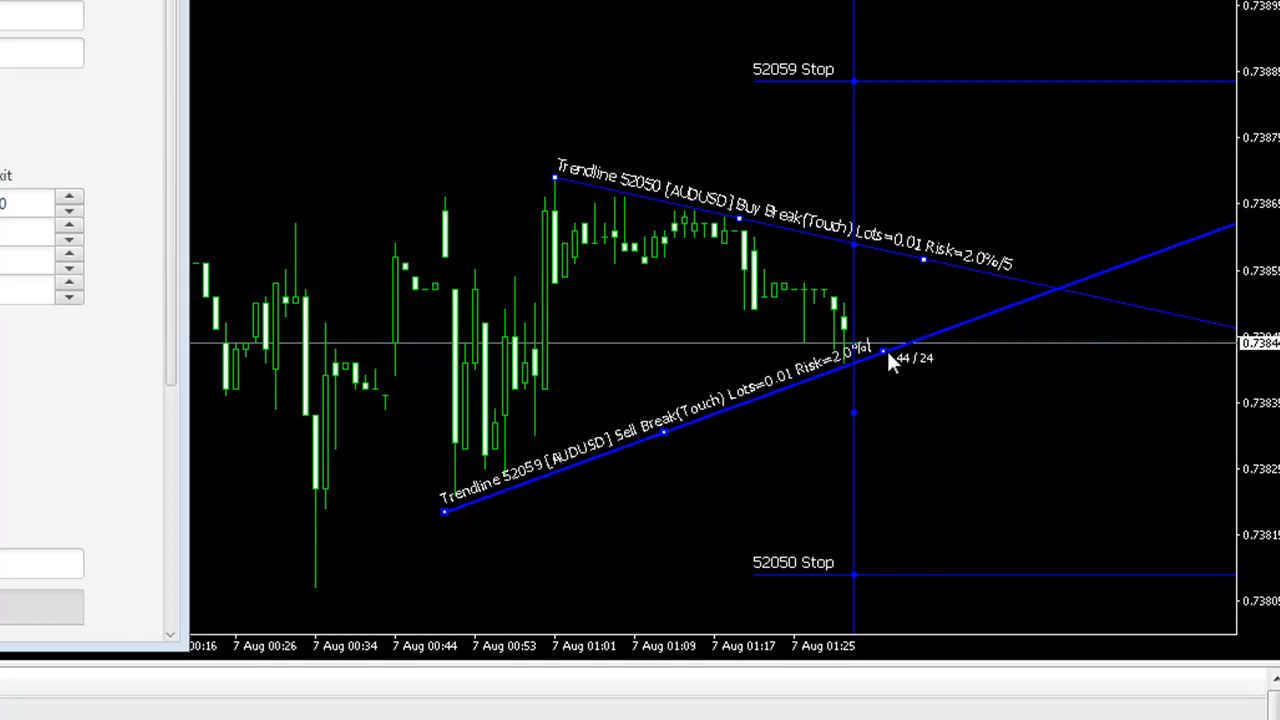
pyautogui.moveTo(687, 330)
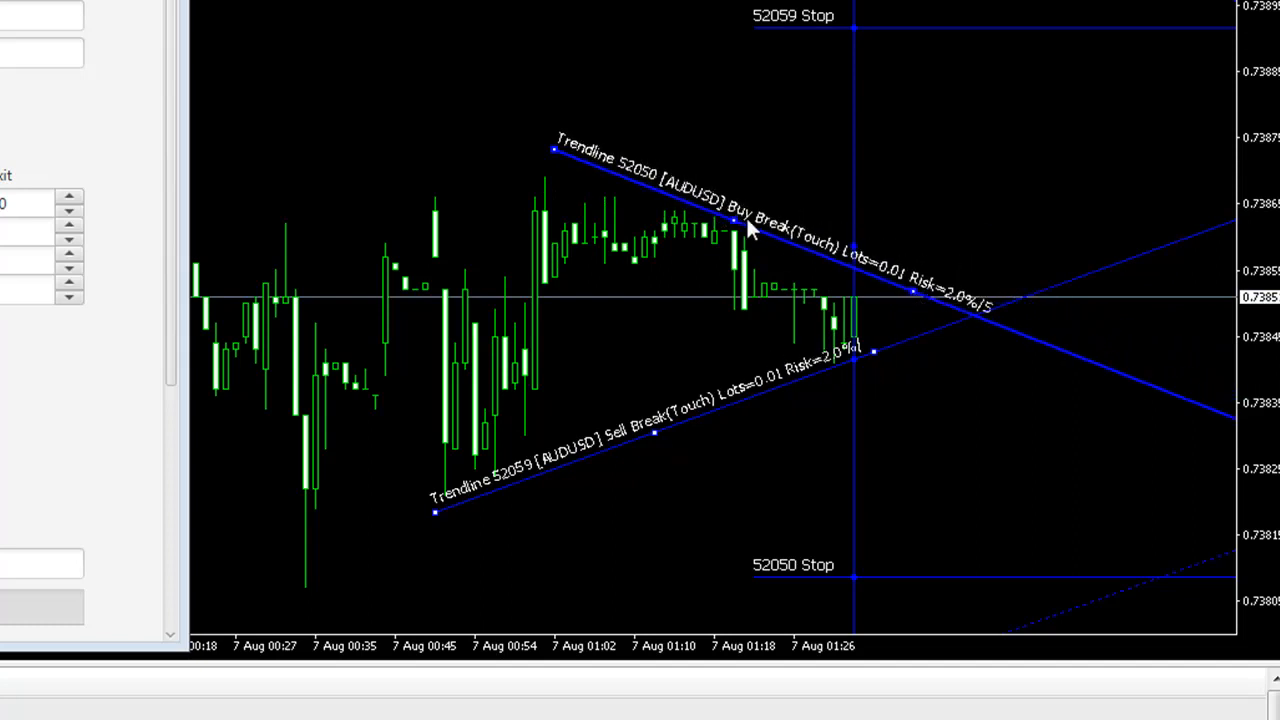
pyautogui.moveTo(722, 281)
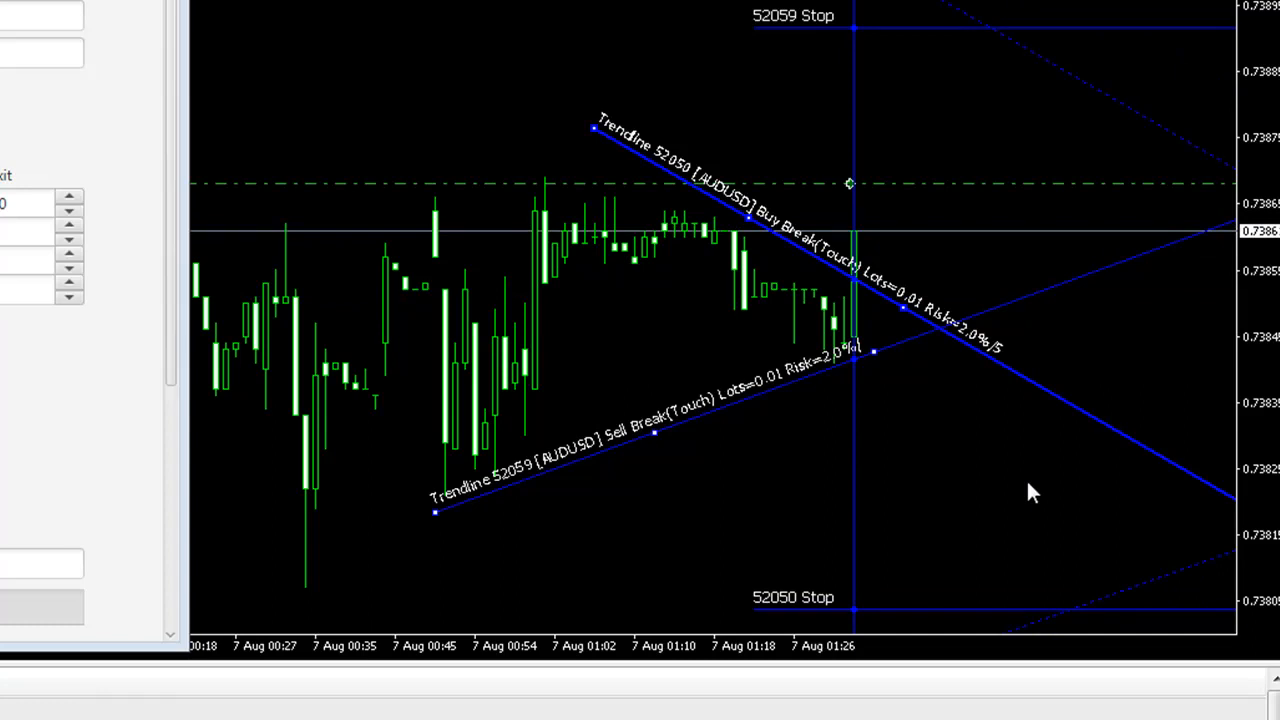
pyautogui.moveTo(900, 225)
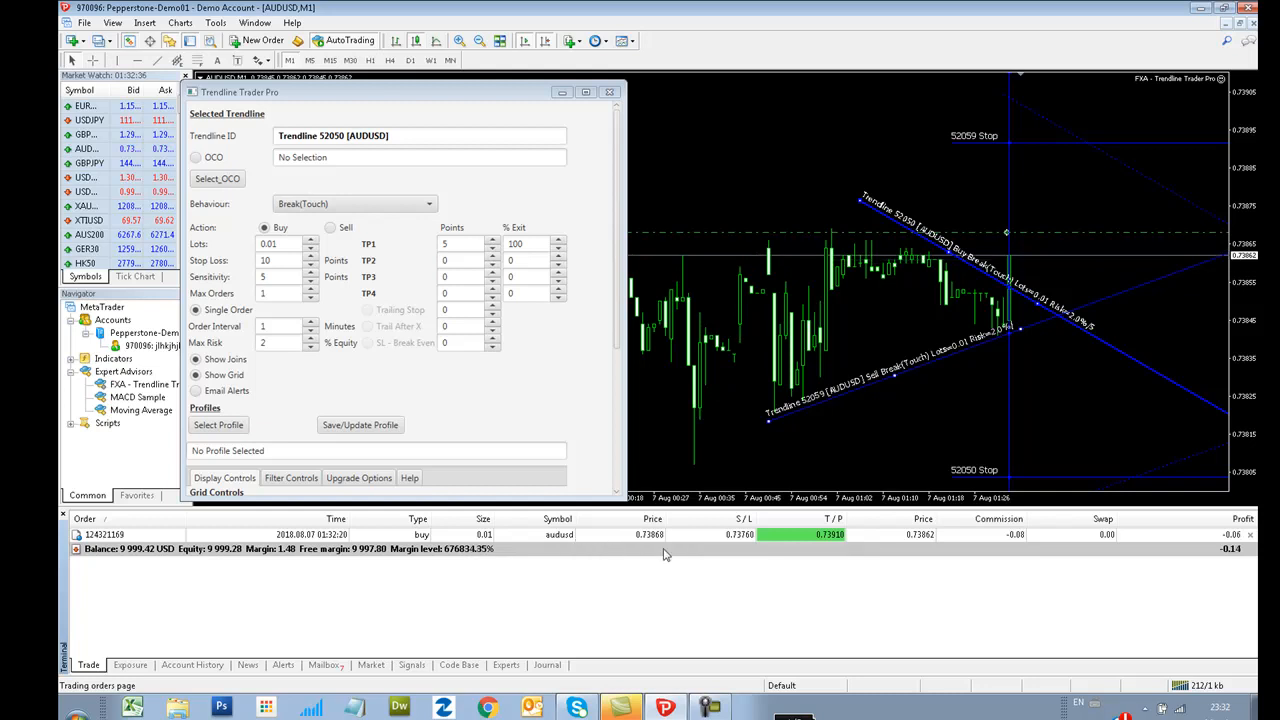
pyautogui.moveTo(951, 555)
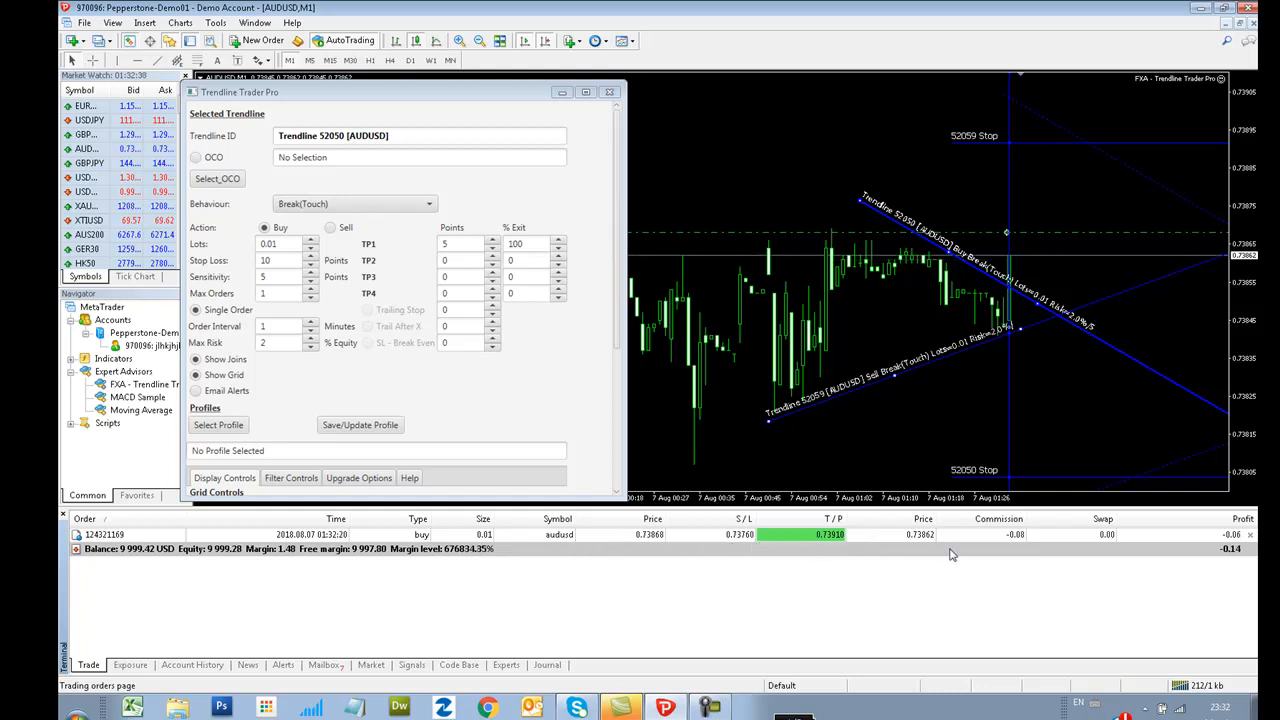
pyautogui.moveTo(1183, 569)
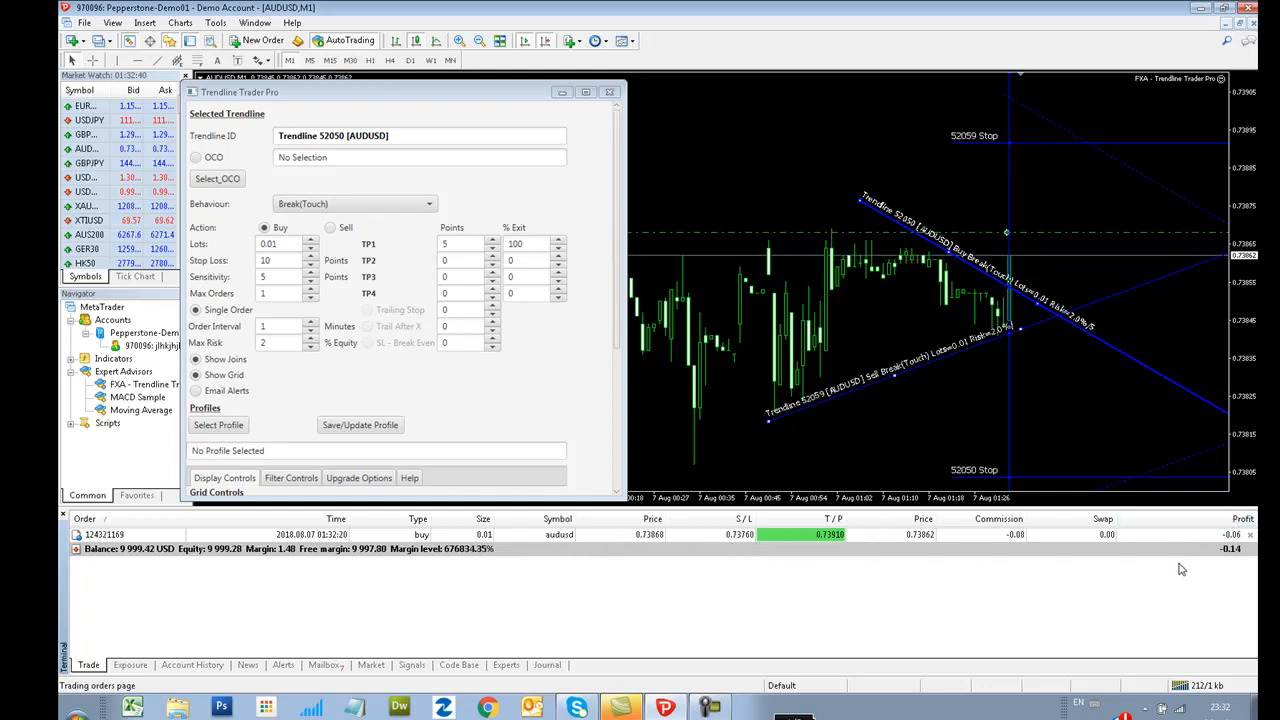